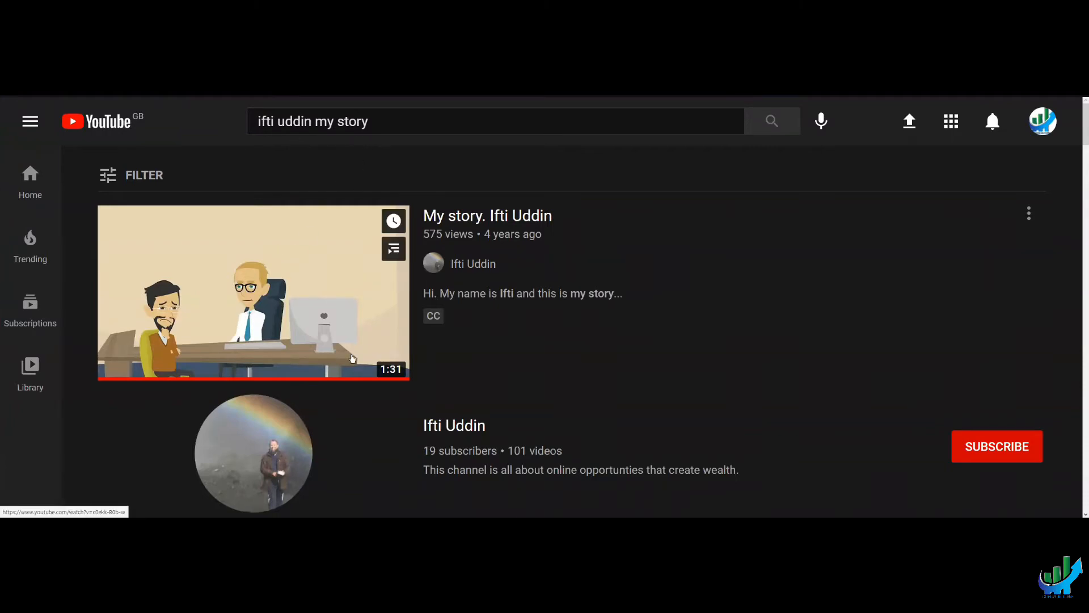
# - Scroll down the YouTube Studio channel dashboard past subscribers and top videos
pyautogui.scroll(-3)
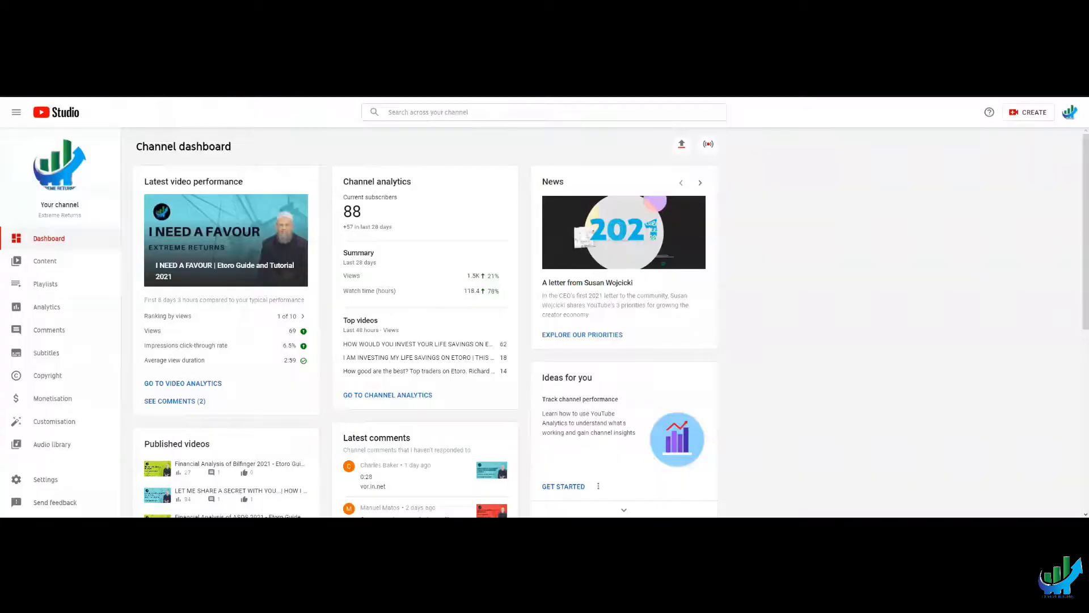
pyautogui.moveTo(405, 234)
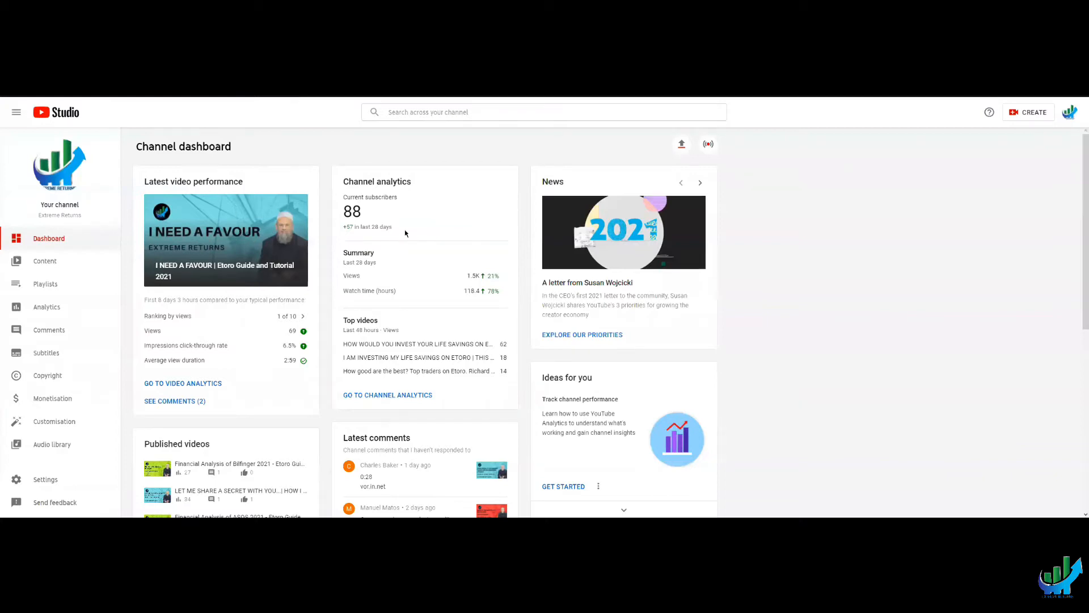
pyautogui.moveTo(334, 235)
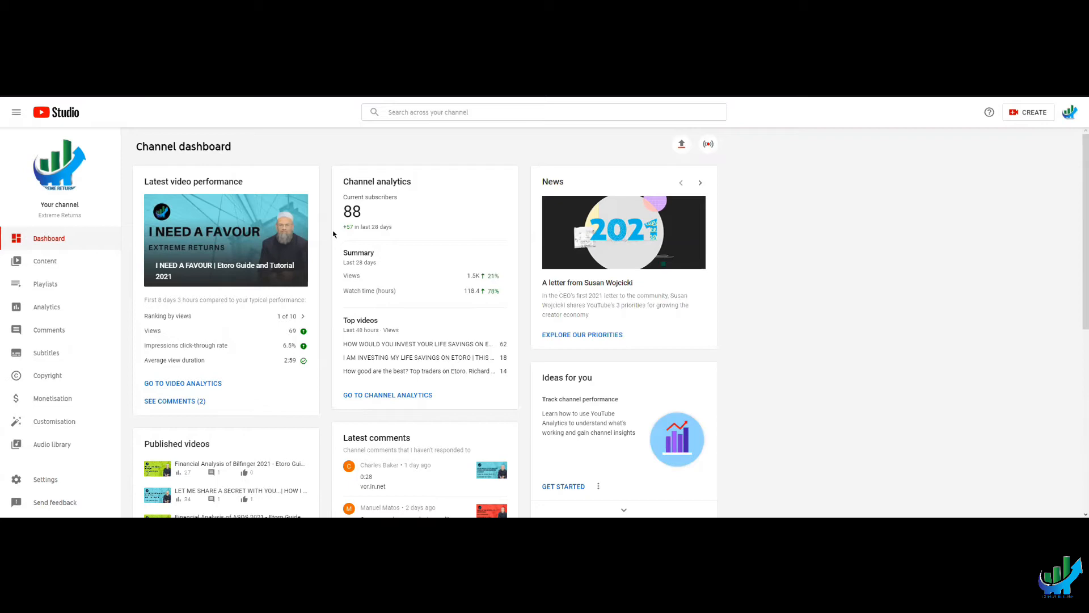
pyautogui.moveTo(333, 241)
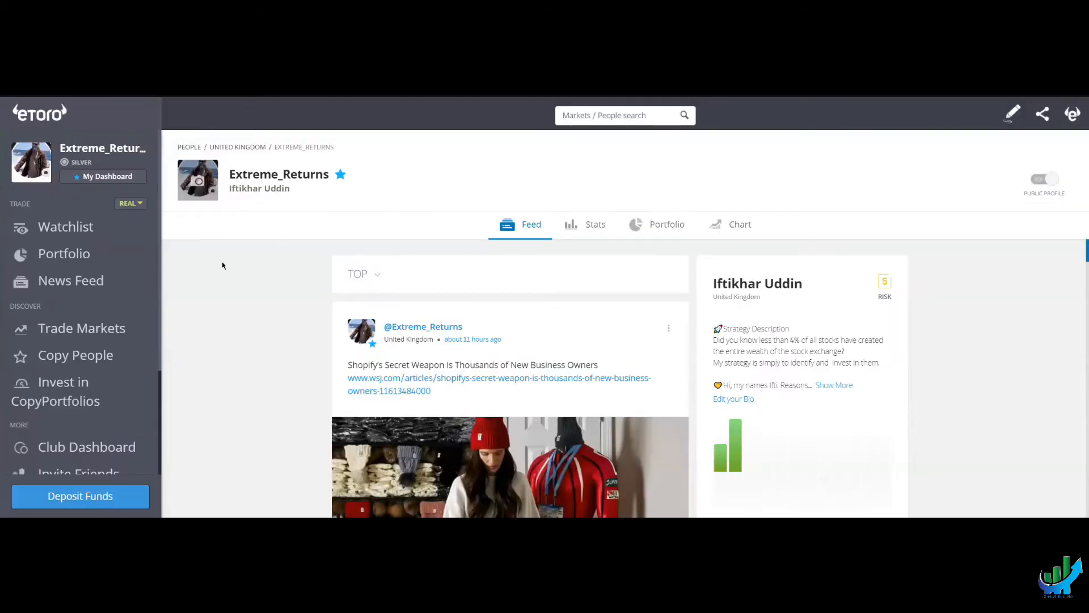
pyautogui.moveTo(228, 253)
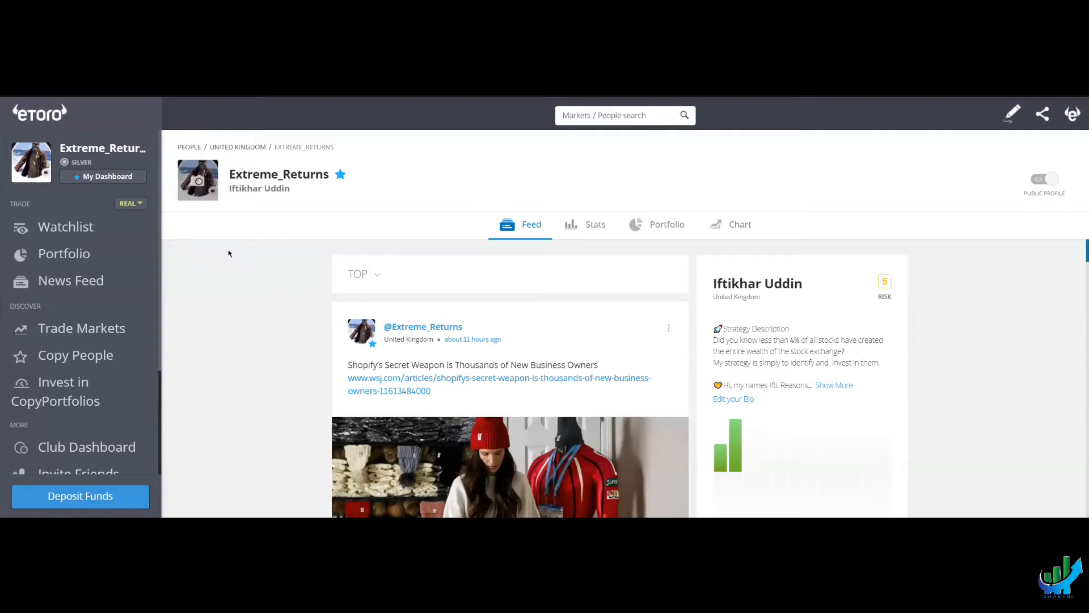
pyautogui.moveTo(216, 284)
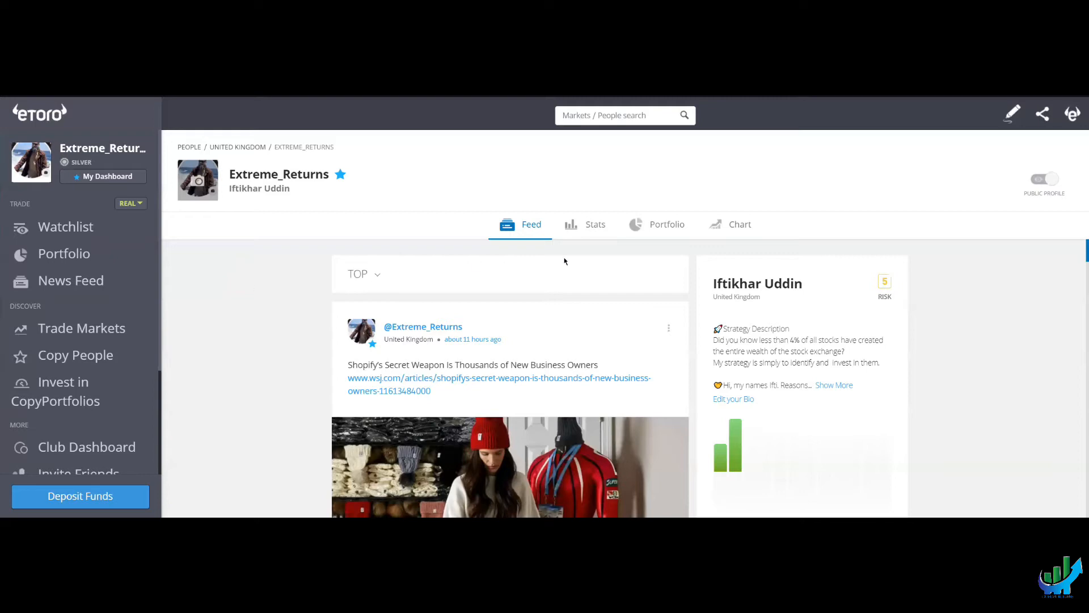
# - Review the Extreme_Returns Stats page — 2021 returns, risk score, copiers — then leave Stats
pyautogui.click(586, 223)
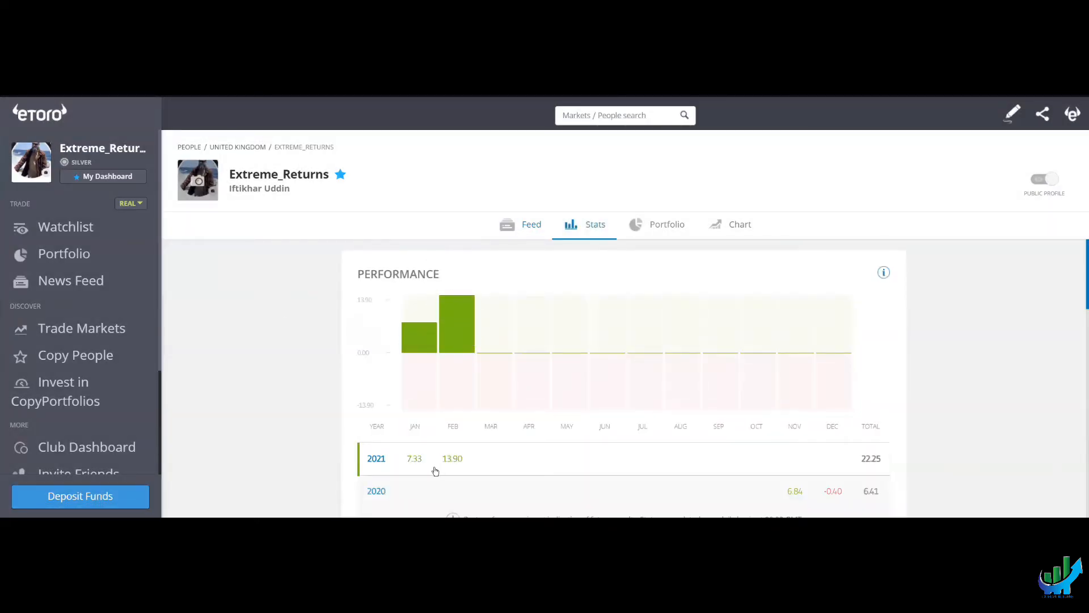
pyautogui.moveTo(864, 469)
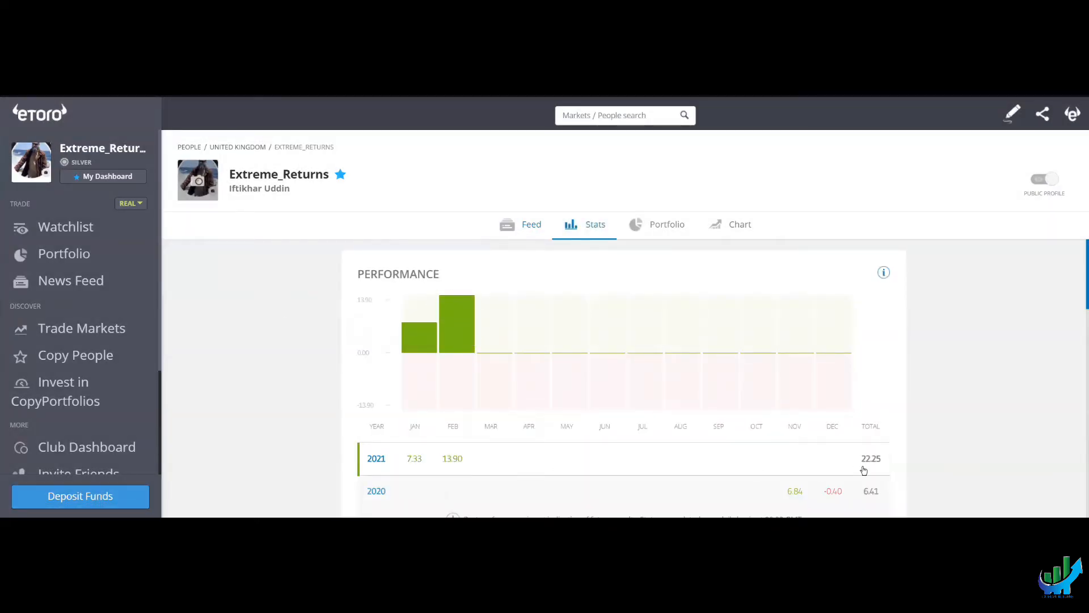
pyautogui.scroll(-3)
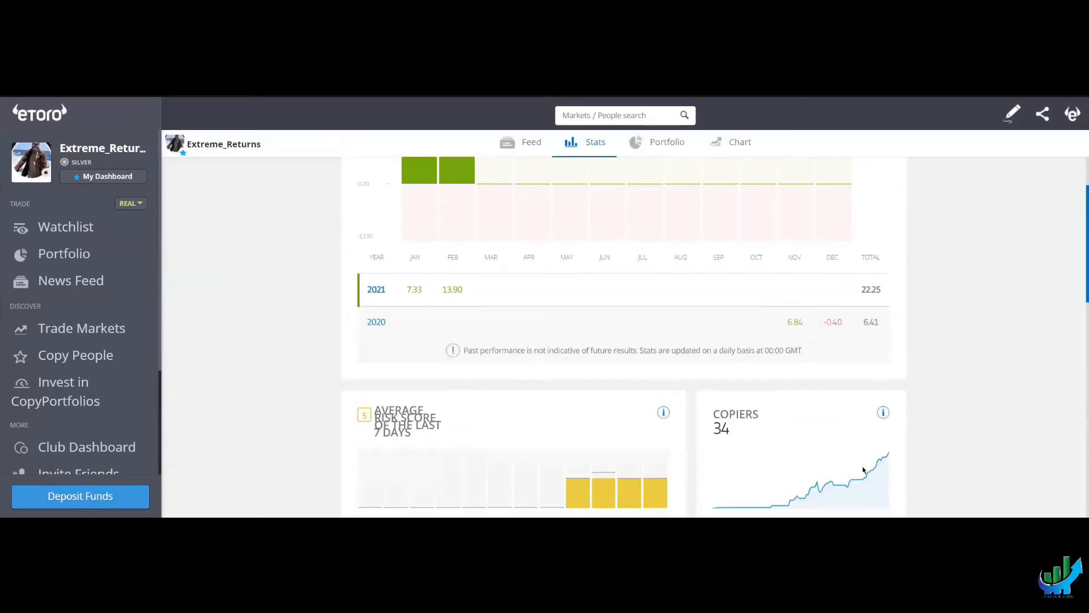
pyautogui.scroll(-3)
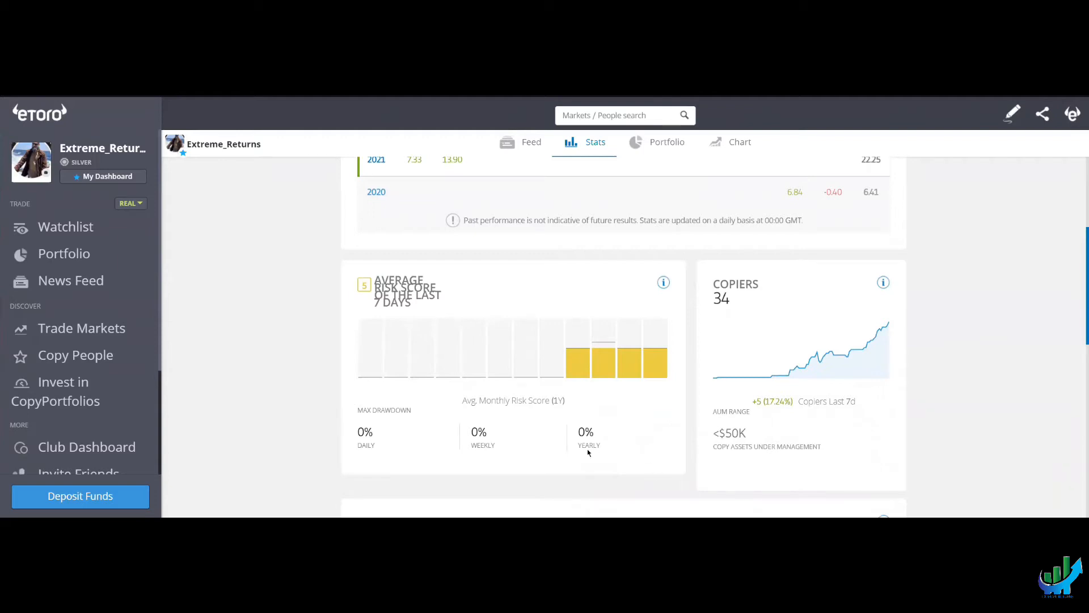
pyautogui.moveTo(601, 450)
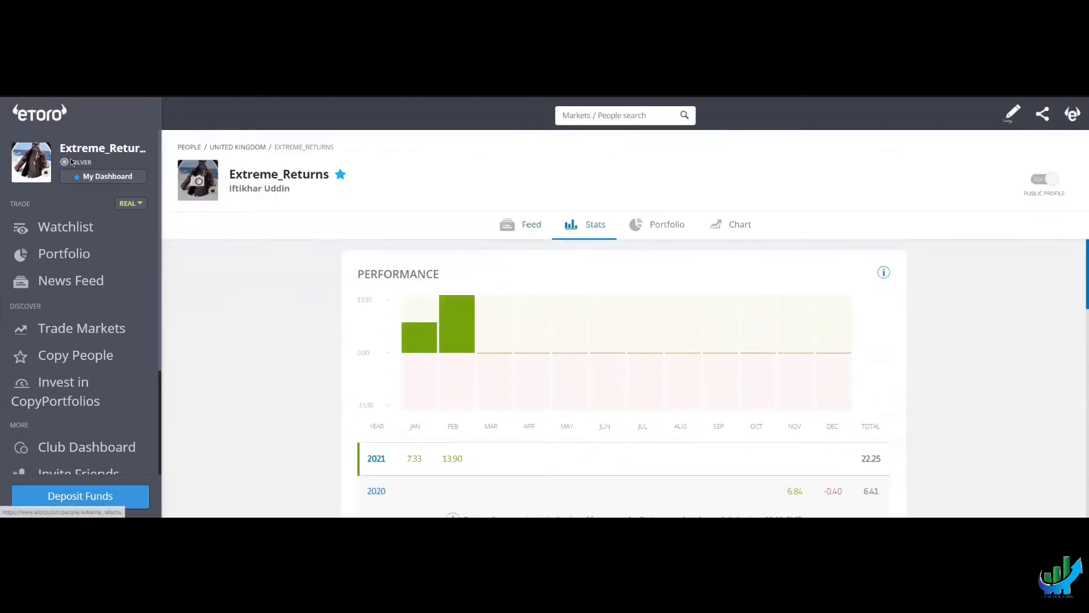
pyautogui.moveTo(66, 227)
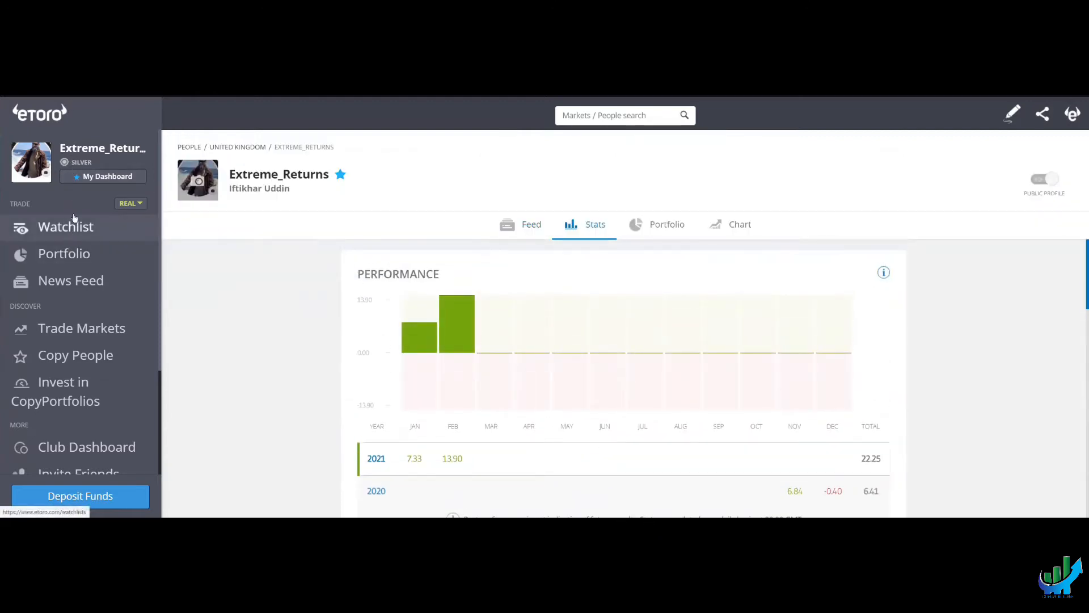
pyautogui.click(530, 224)
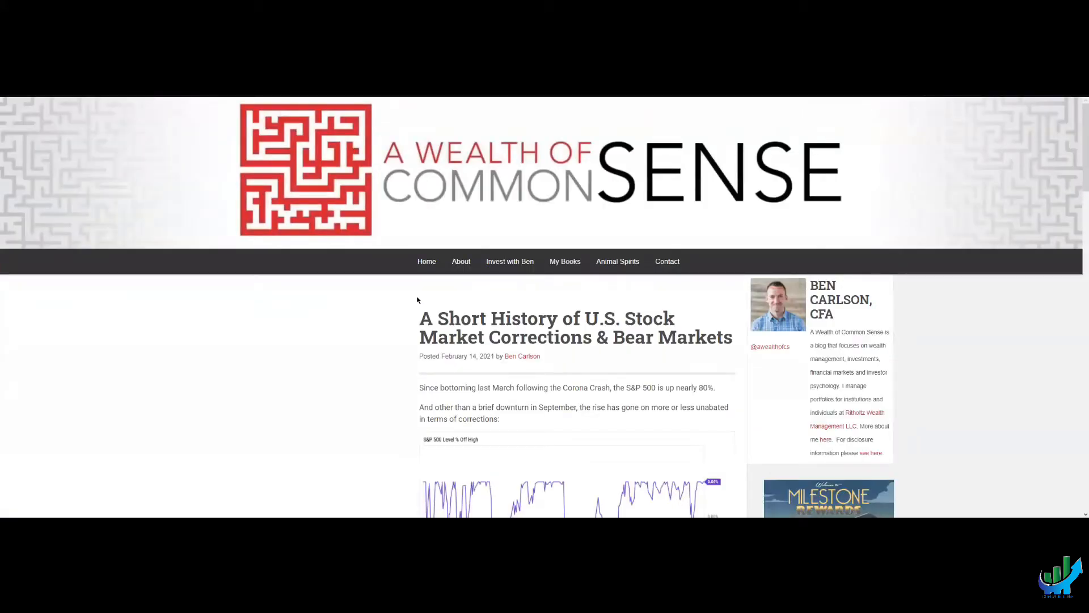
pyautogui.moveTo(803, 311)
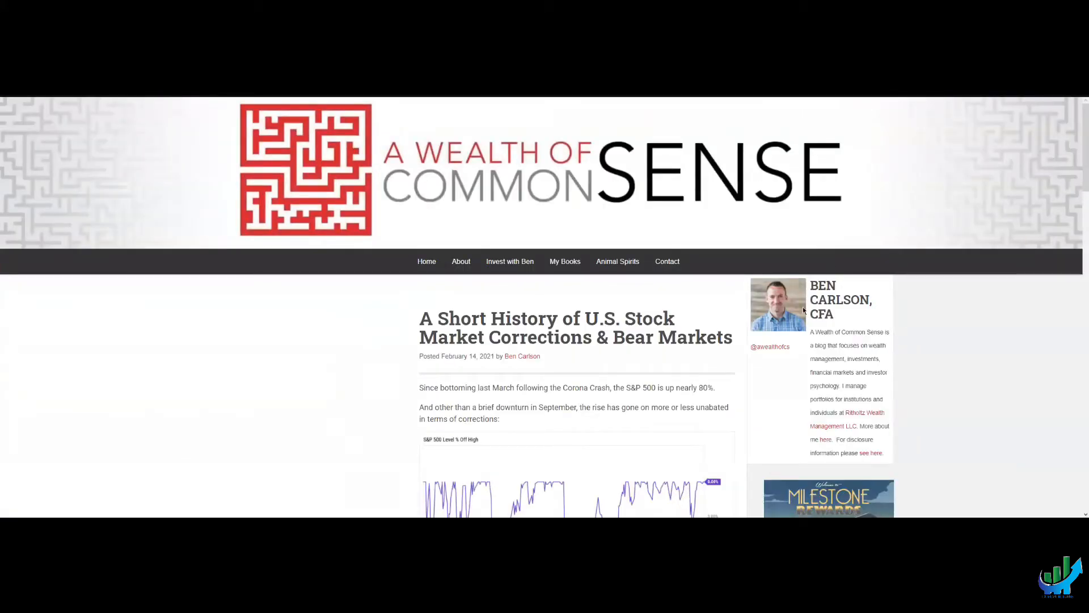
pyautogui.moveTo(934, 373)
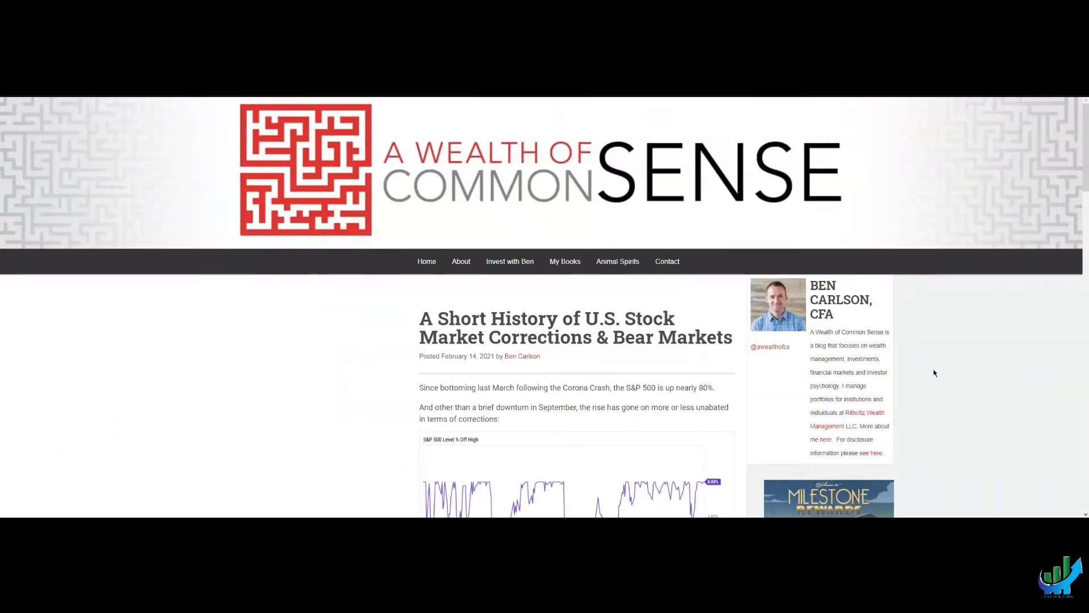
# - Scroll into the corrections article and dismiss the 'Never Miss A Post' newsletter pop-up
pyautogui.scroll(-3)
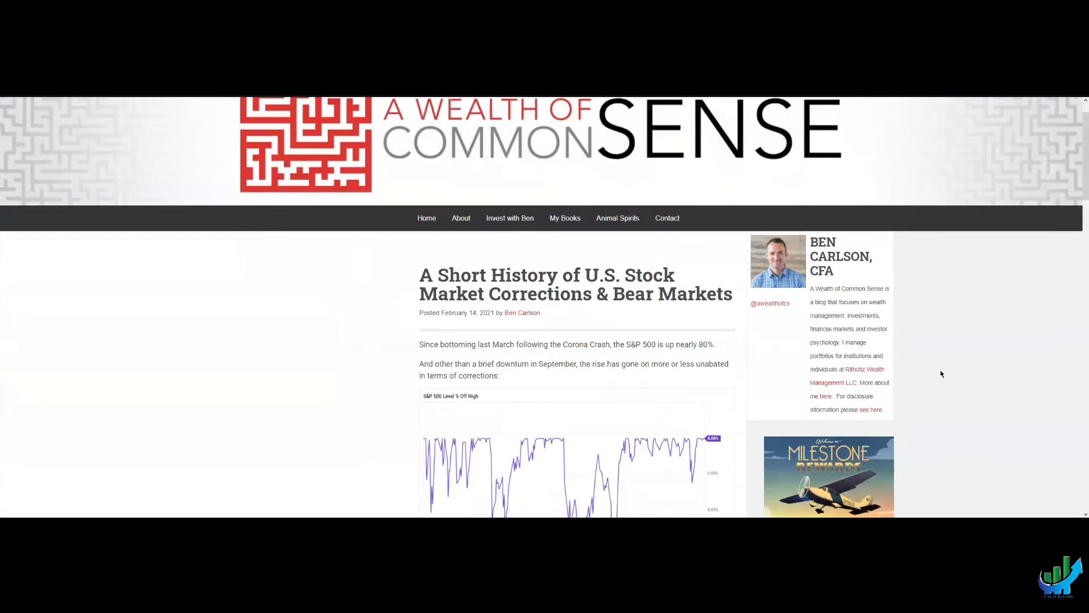
pyautogui.scroll(-3)
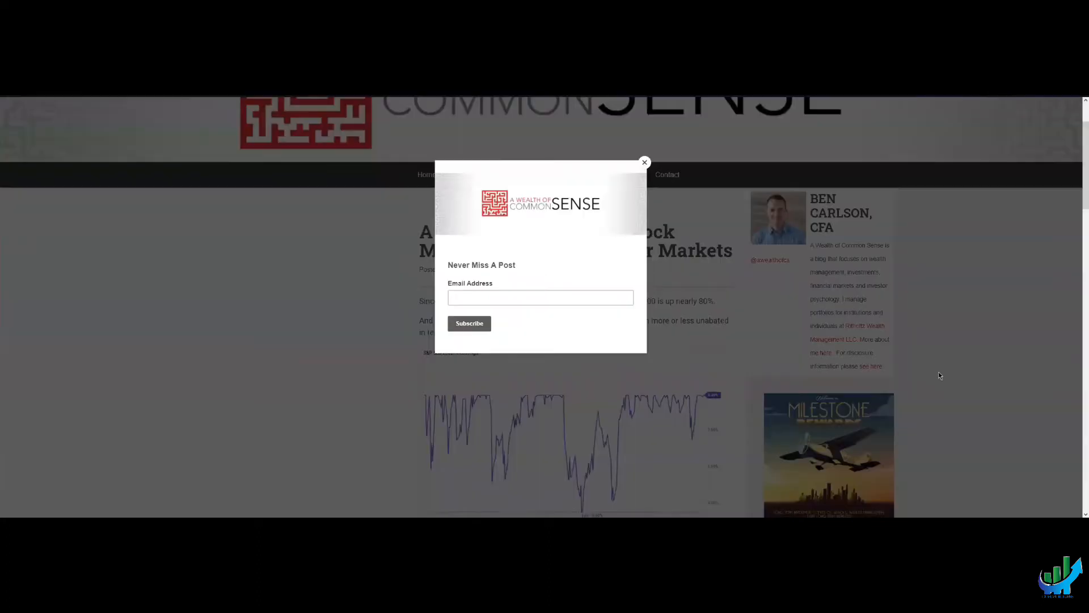
pyautogui.click(643, 163)
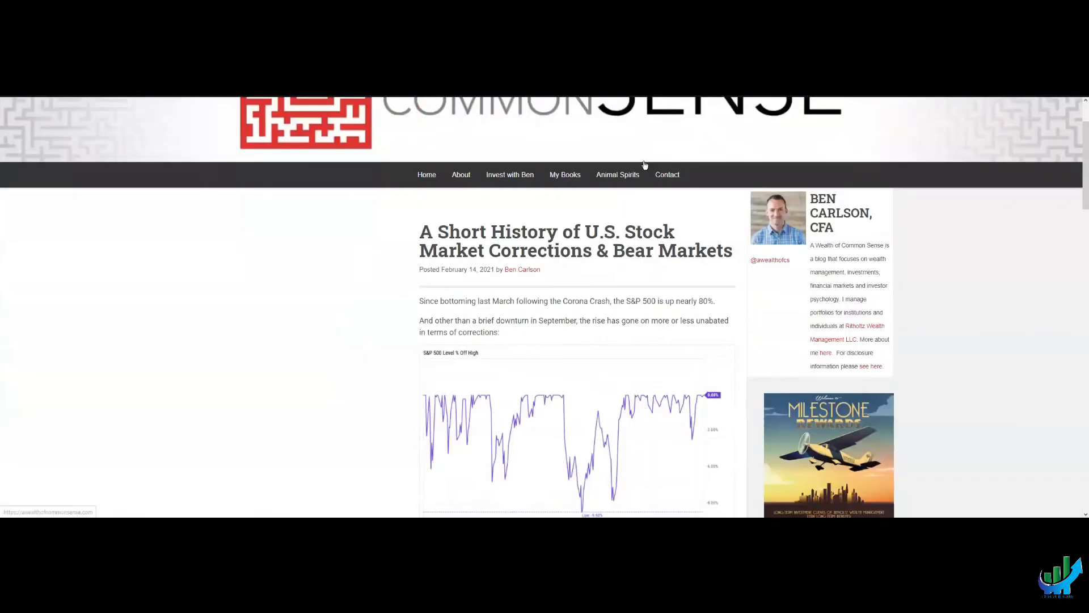
pyautogui.moveTo(1014, 363)
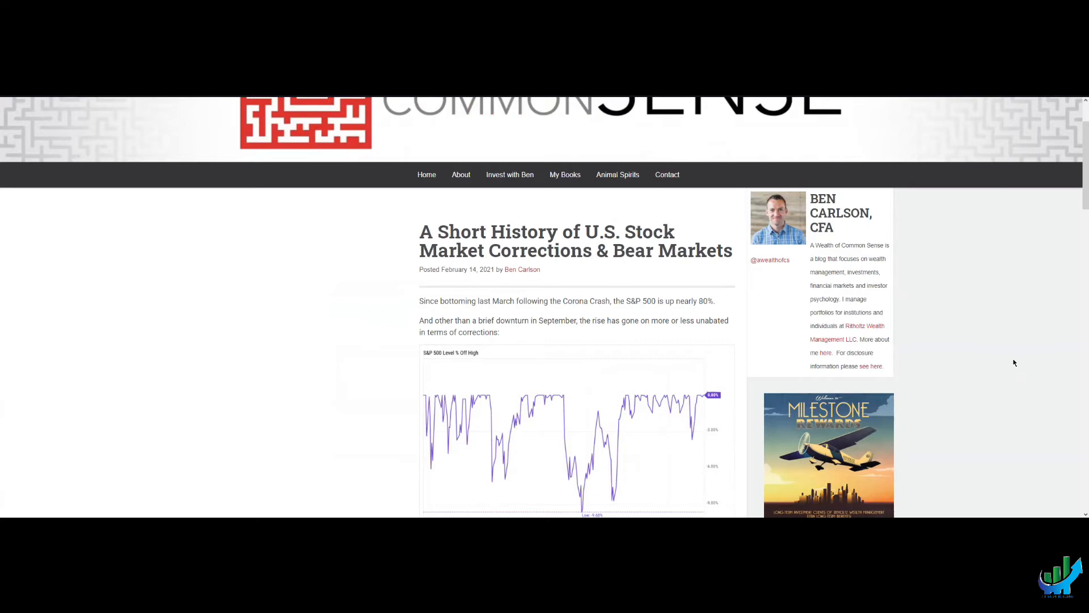
# - Read down to the S&P 500 drawdown paragraphs and the corrections-since-1950 table
pyautogui.scroll(-3)
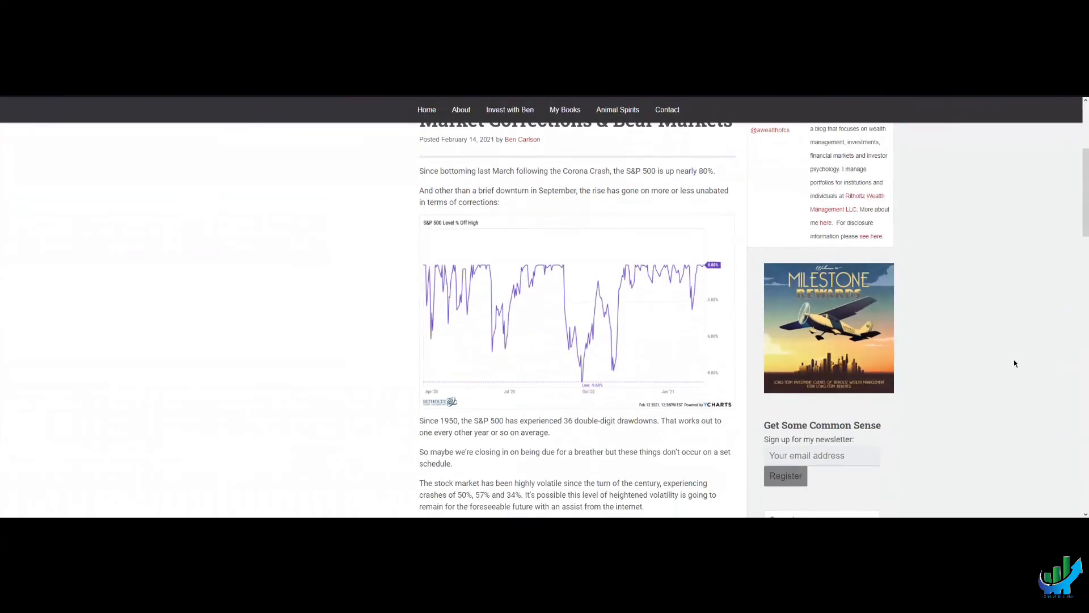
pyautogui.scroll(-3)
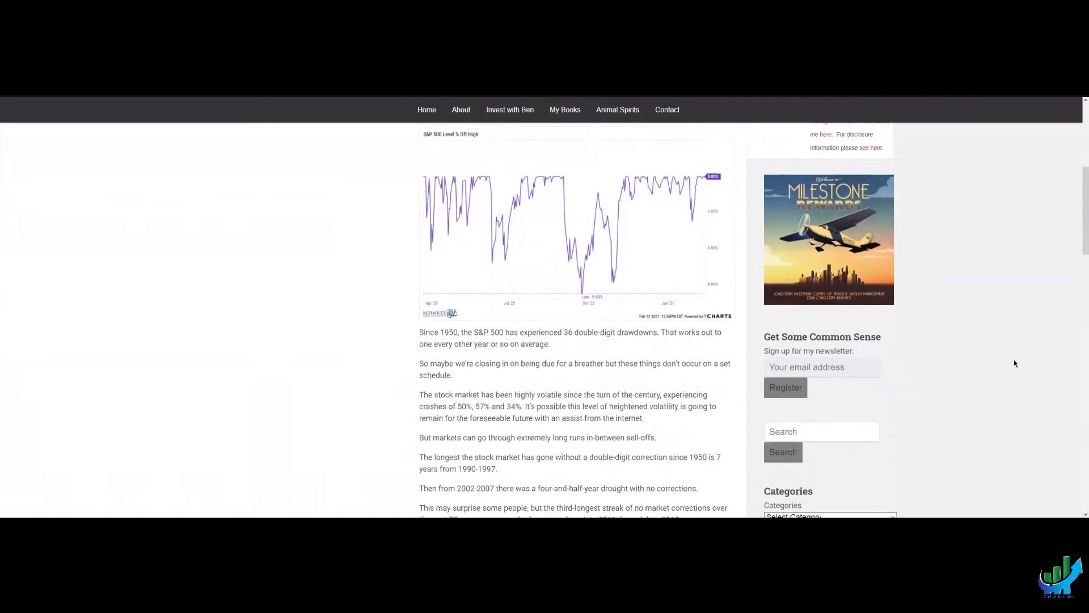
pyautogui.scroll(-3)
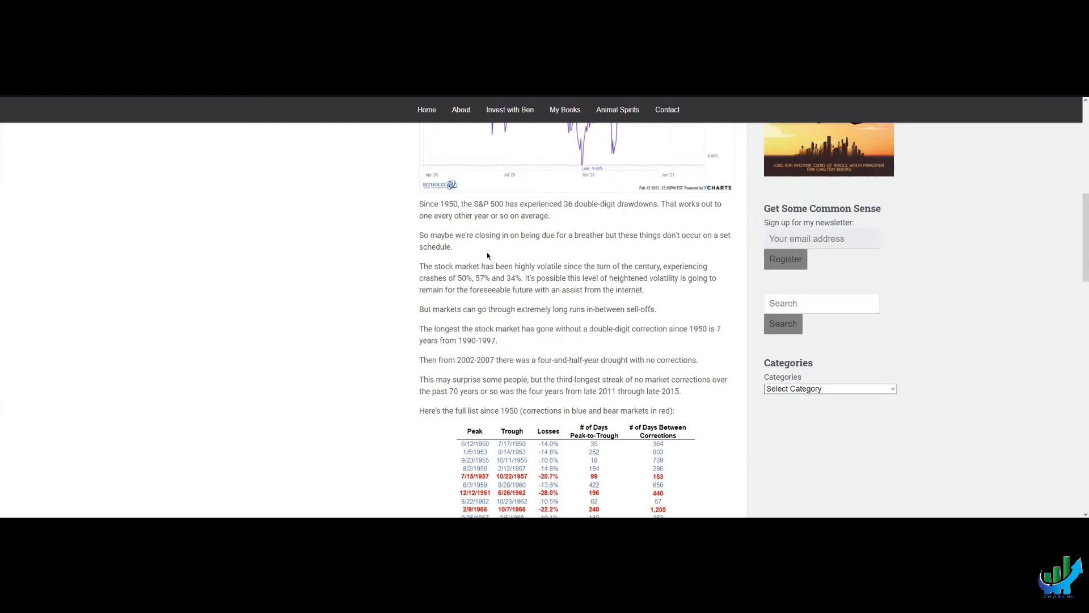
pyautogui.moveTo(458, 276); pyautogui.dragTo(515, 276)
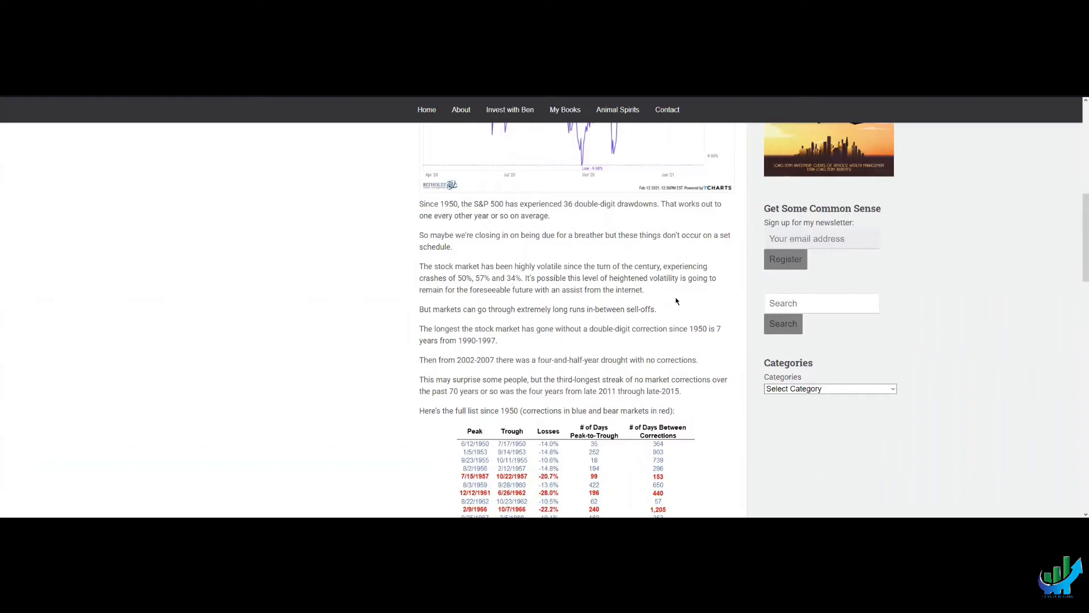
pyautogui.moveTo(676, 314)
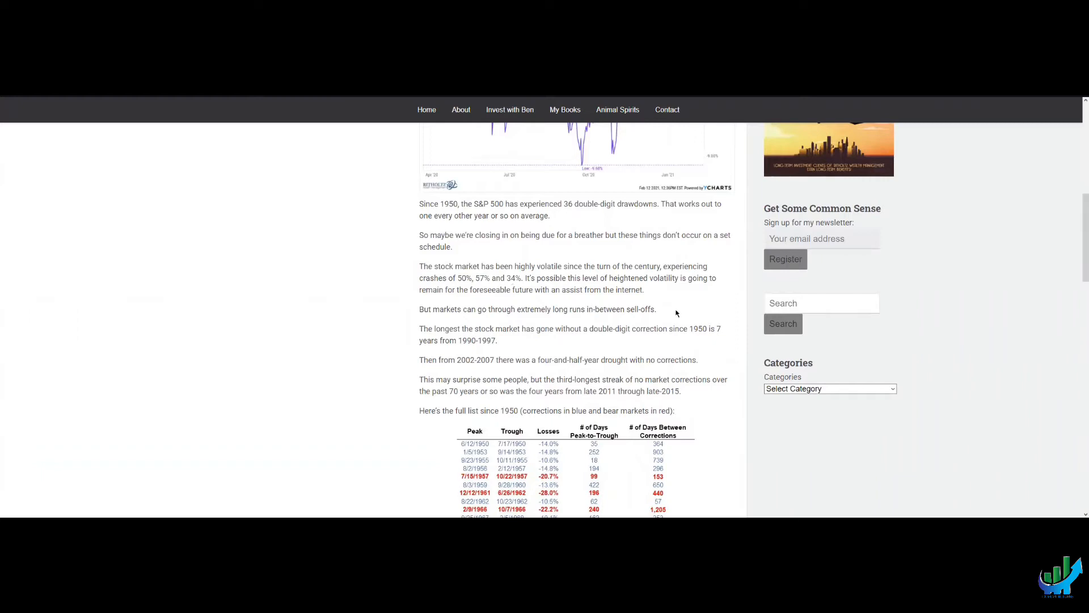
pyautogui.moveTo(681, 311)
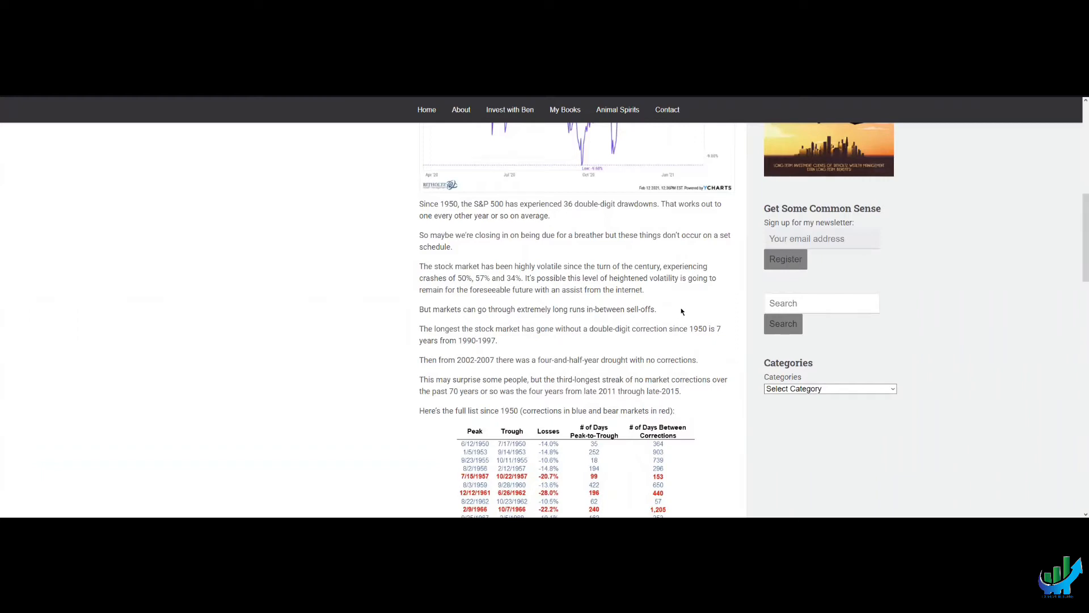
# - Read the rest of the article through gains between corrections to the sharing buttons
pyautogui.scroll(-3)
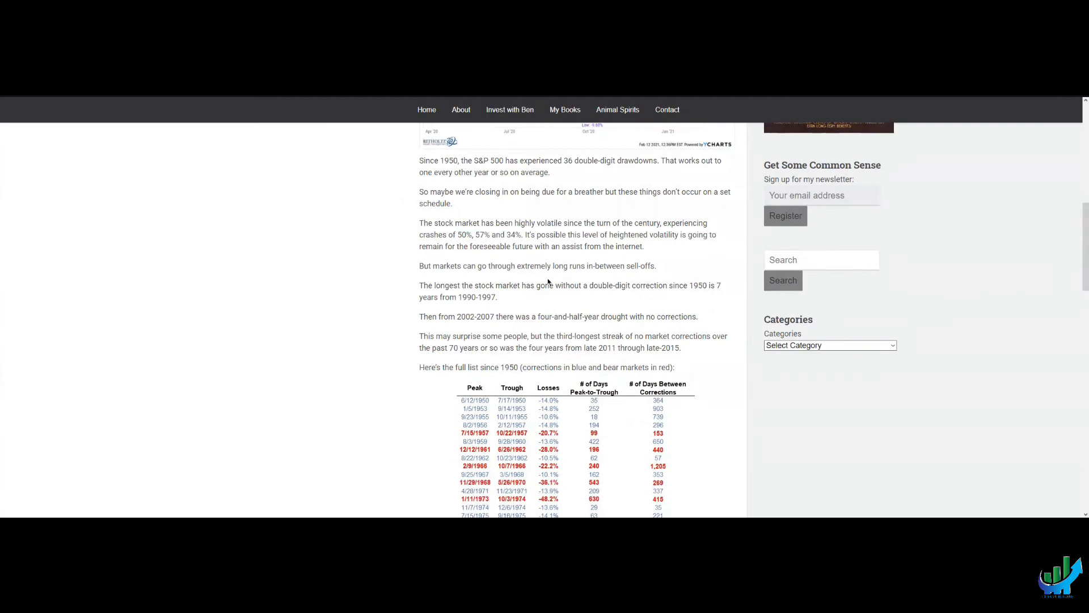
pyautogui.moveTo(626, 278)
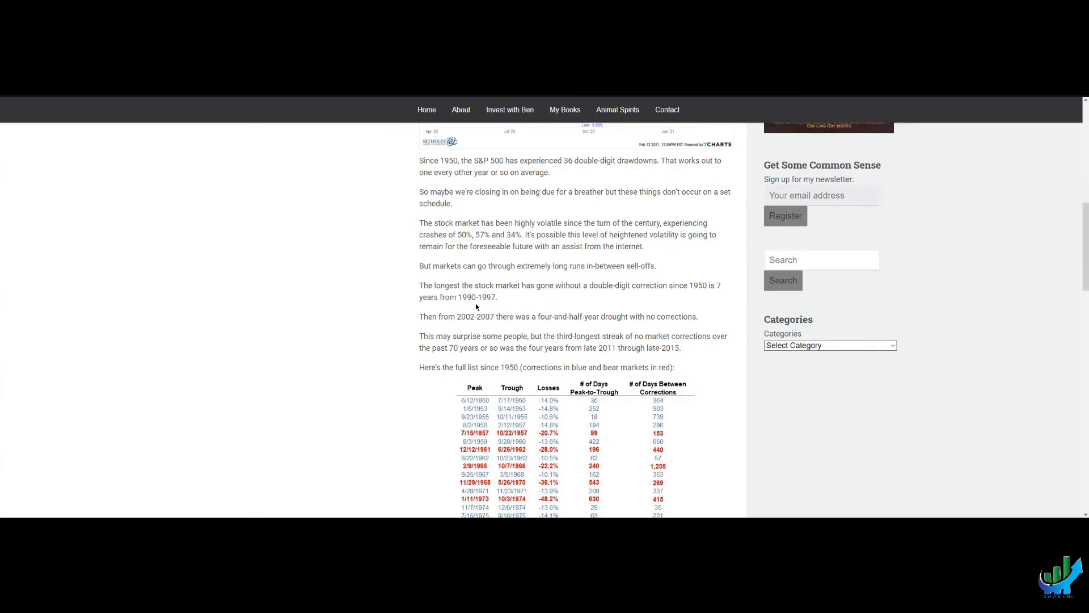
pyautogui.moveTo(502, 304)
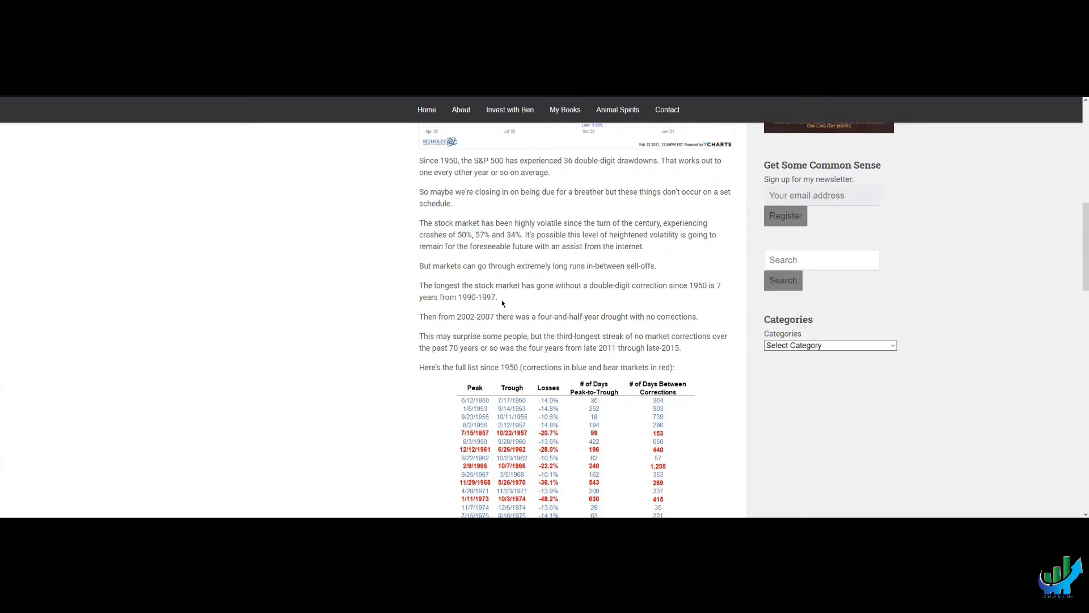
pyautogui.scroll(-3)
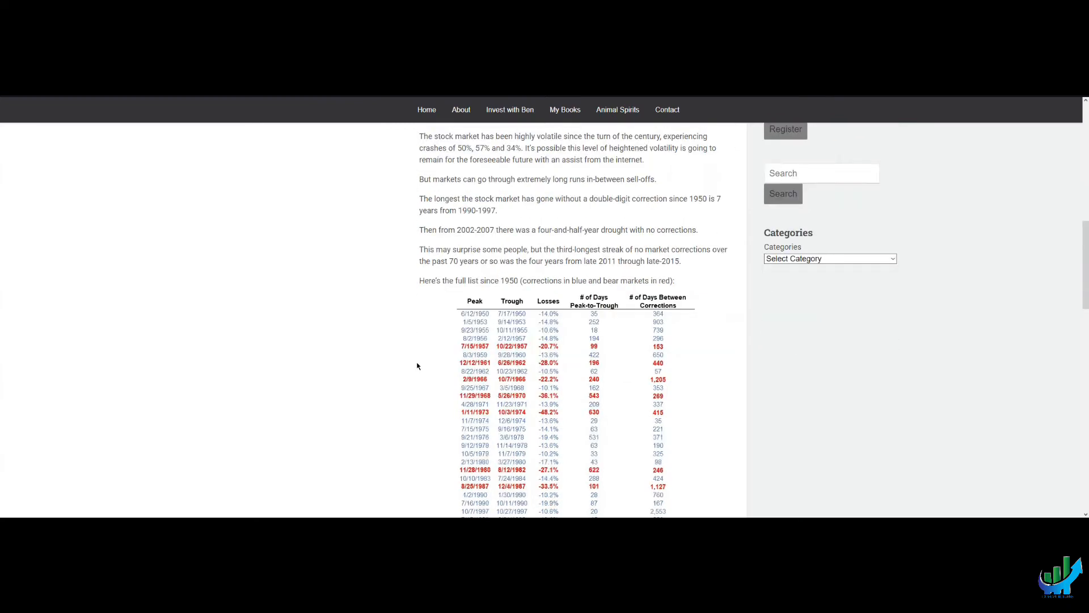
pyautogui.moveTo(499, 241)
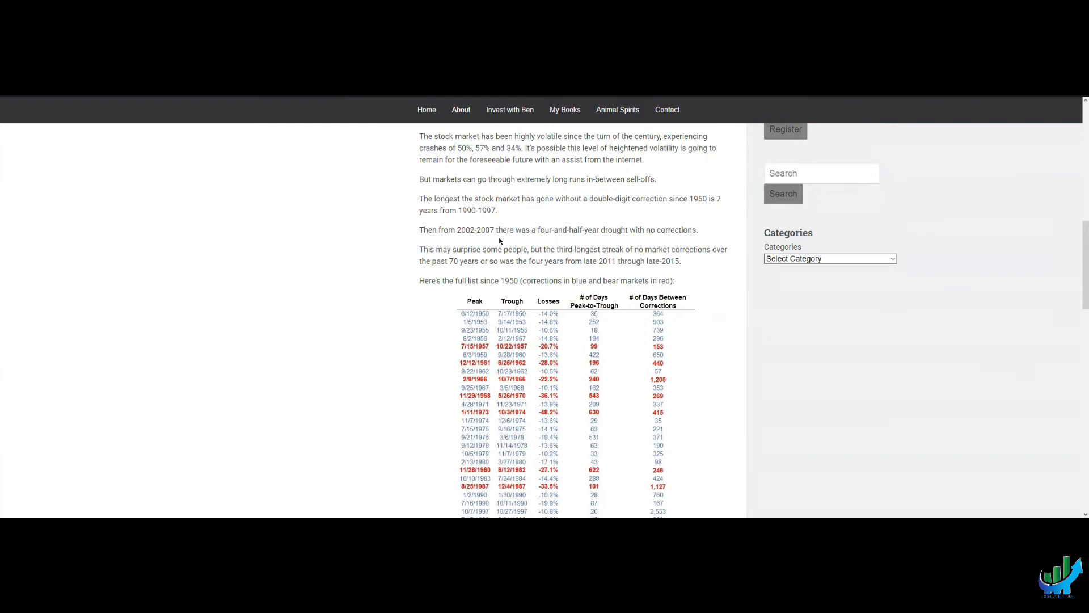
pyautogui.moveTo(686, 246)
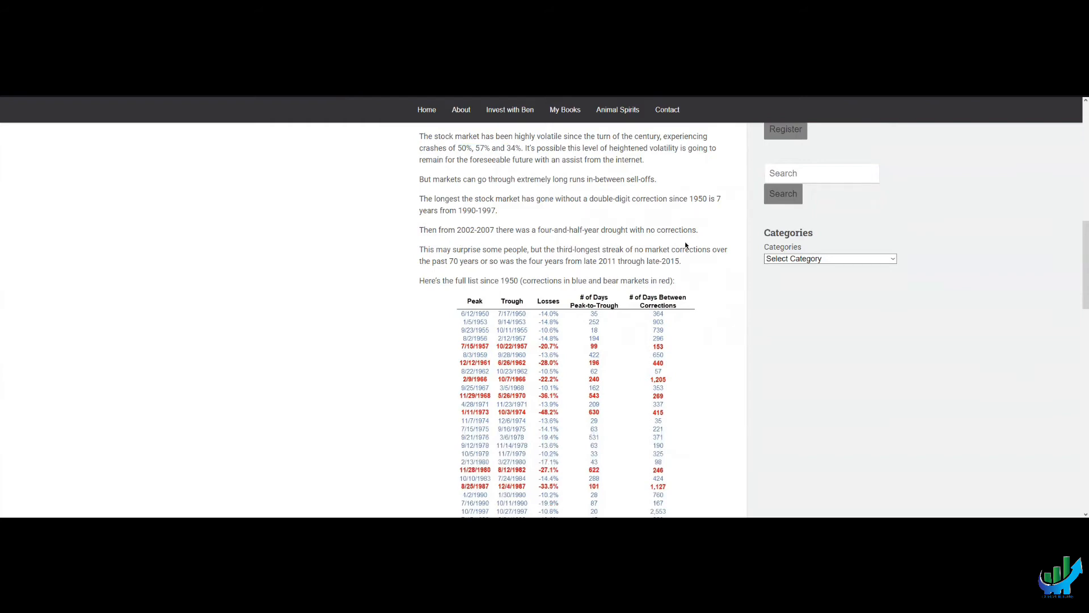
pyautogui.moveTo(837, 338)
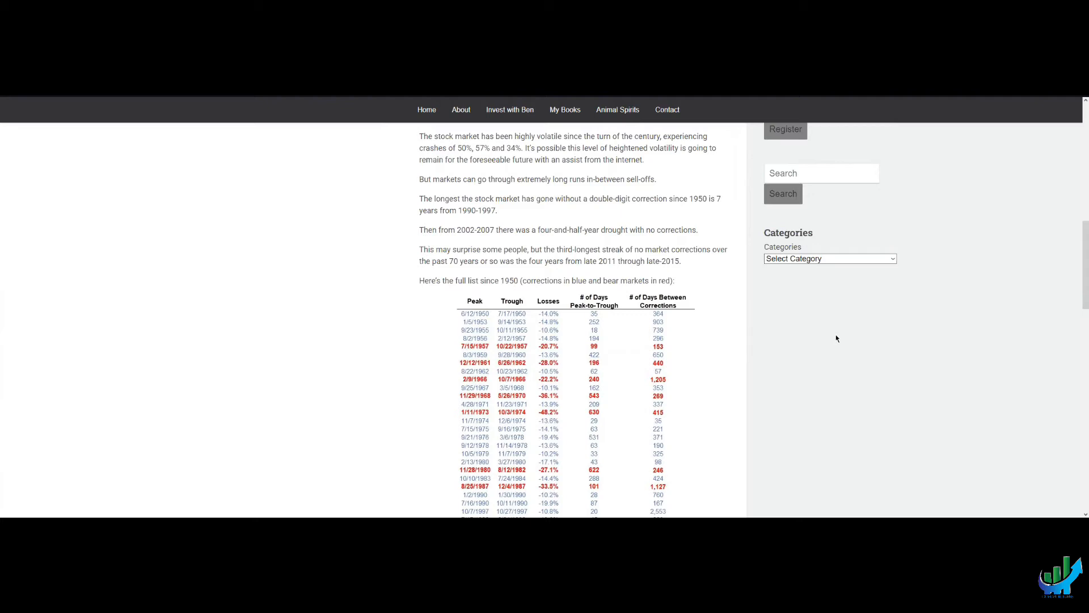
pyautogui.moveTo(764, 353)
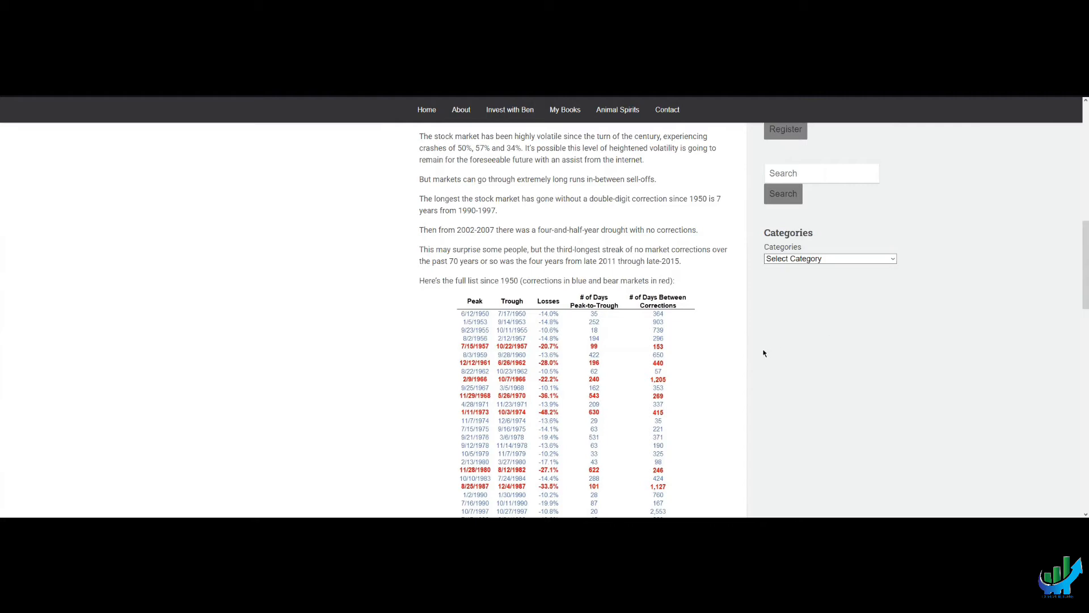
pyautogui.scroll(-3)
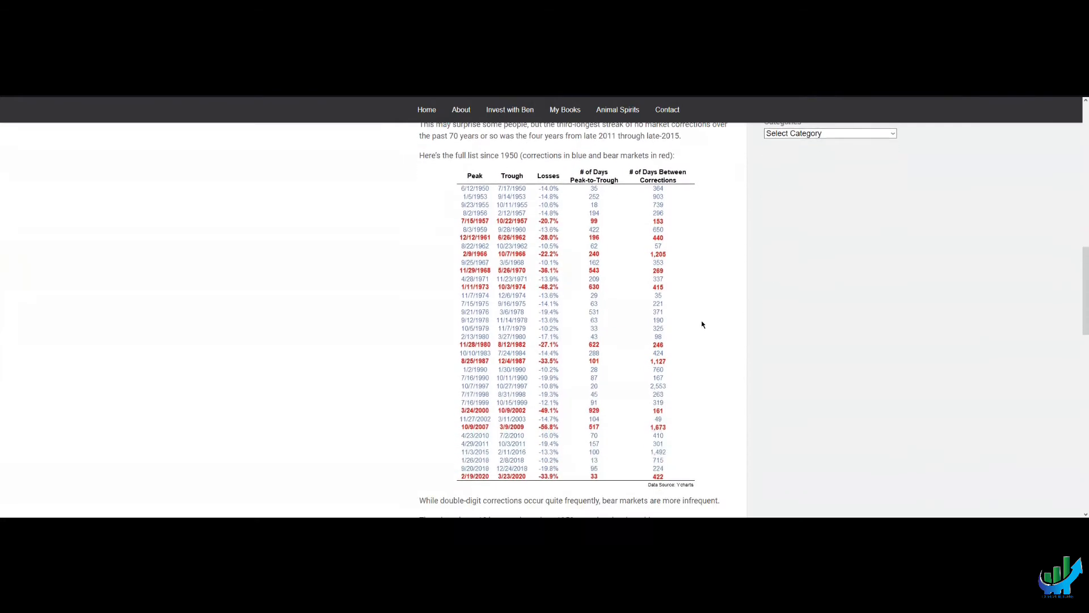
pyautogui.scroll(-3)
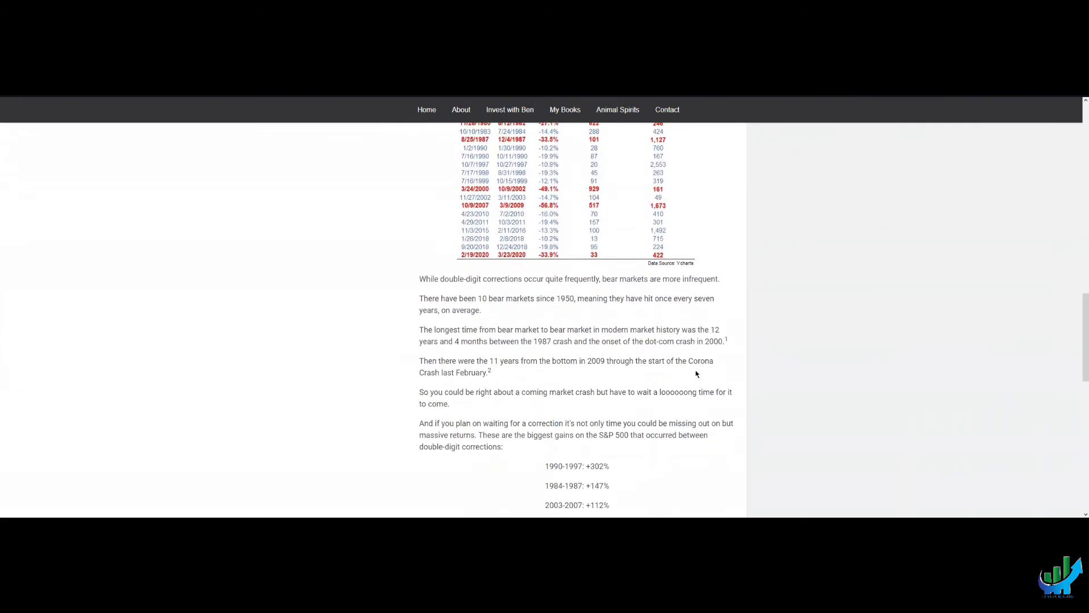
pyautogui.scroll(-3)
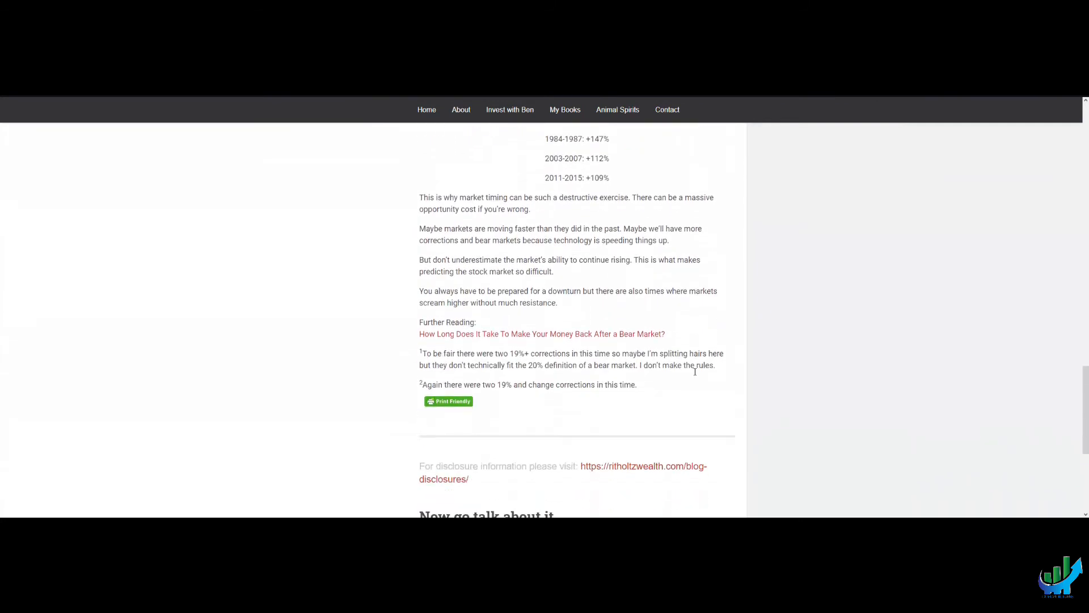
pyautogui.scroll(-3)
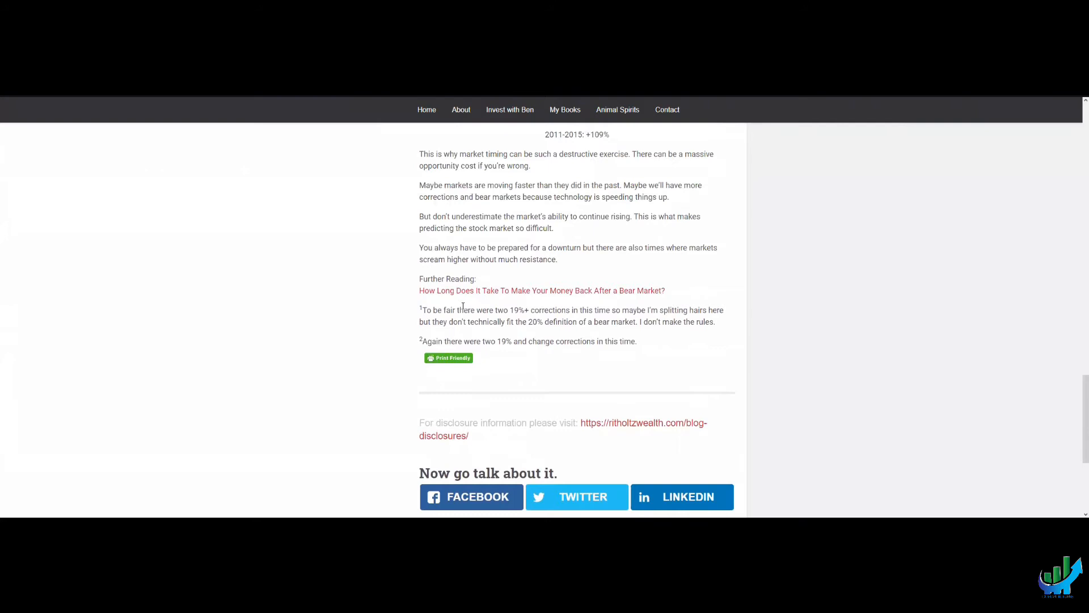
pyautogui.scroll(3)
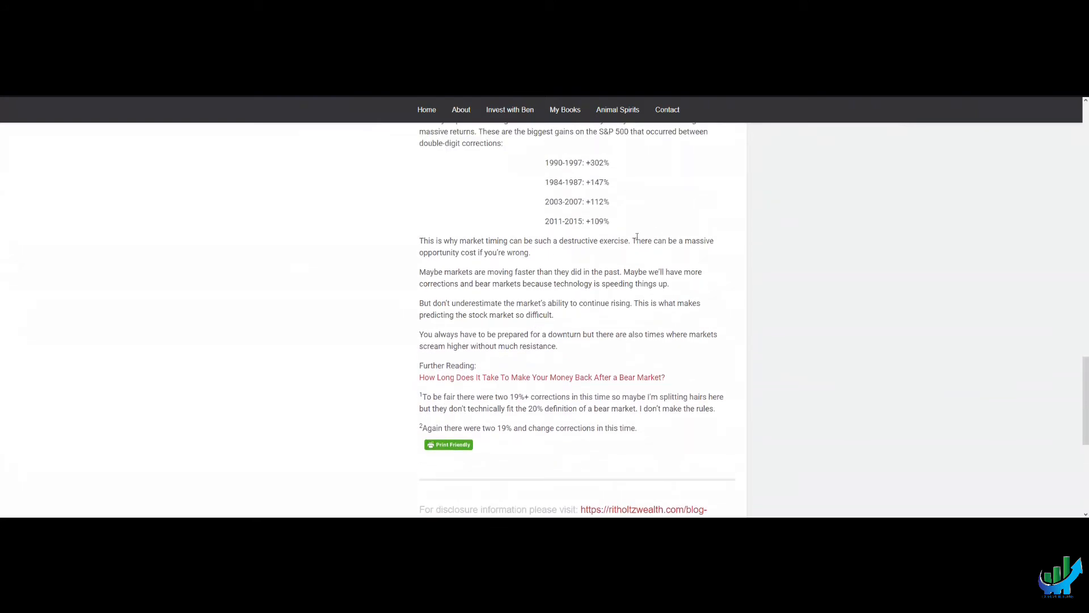
pyautogui.moveTo(642, 233)
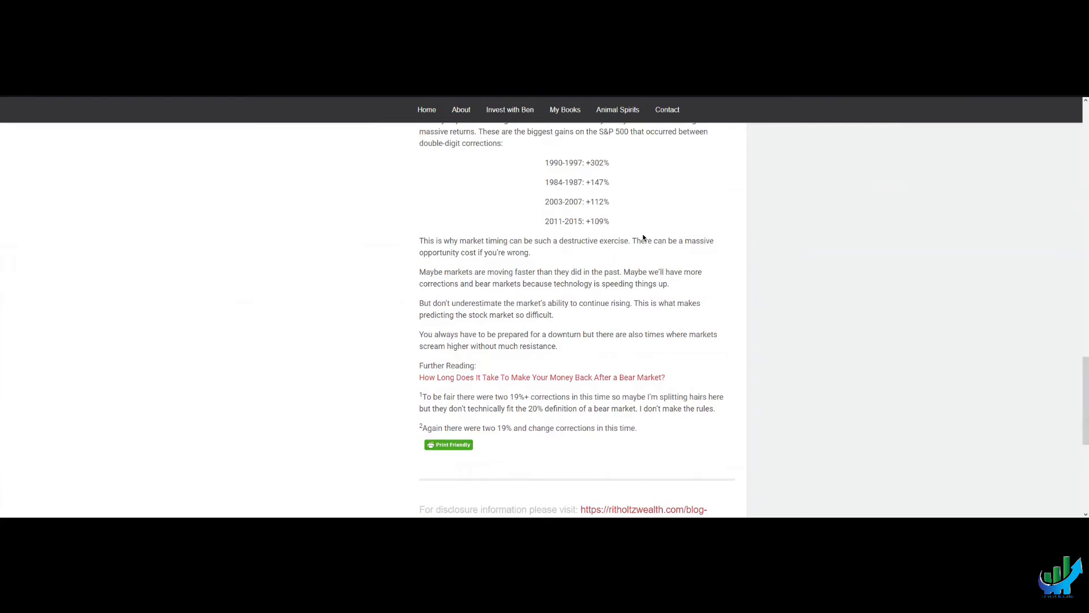
pyautogui.moveTo(632, 236)
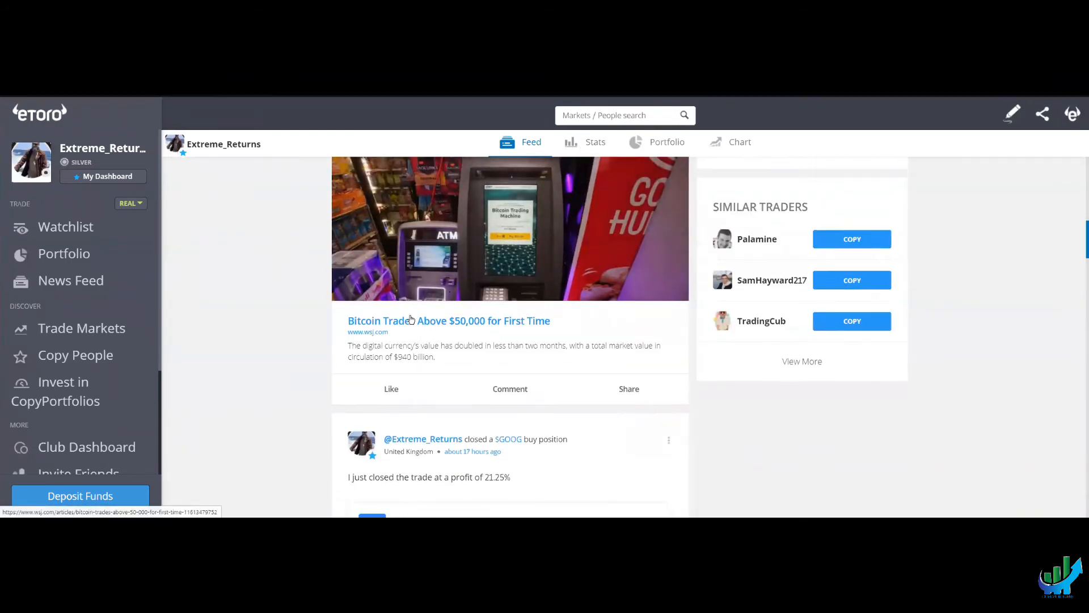
# - Open the WSJ 'Bitcoin Trades Above $50,000' article, accept cookies and read to the paywall
pyautogui.click(448, 320)
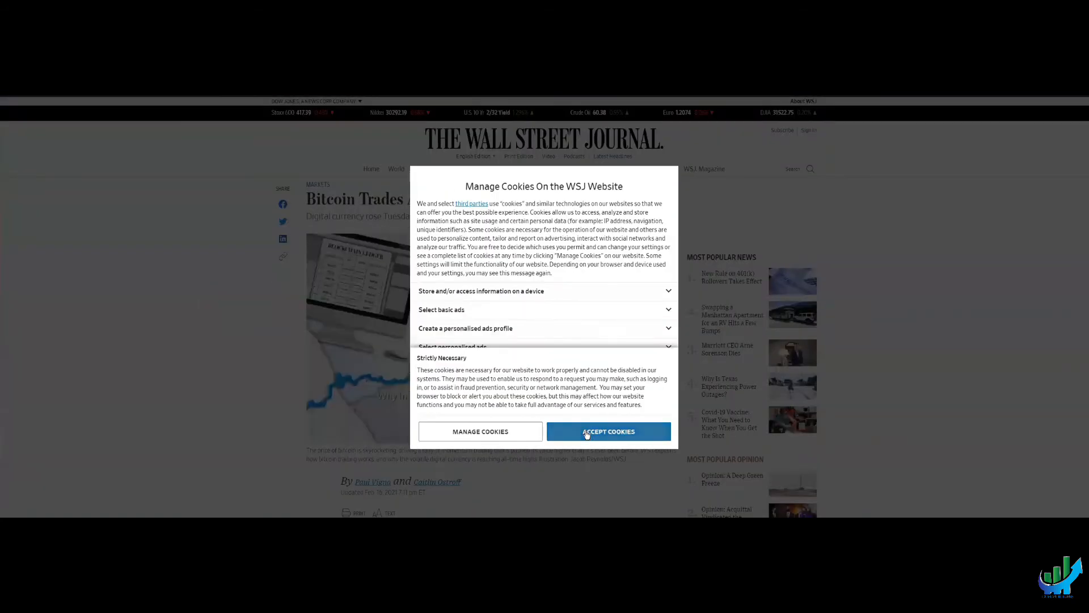
pyautogui.click(608, 431)
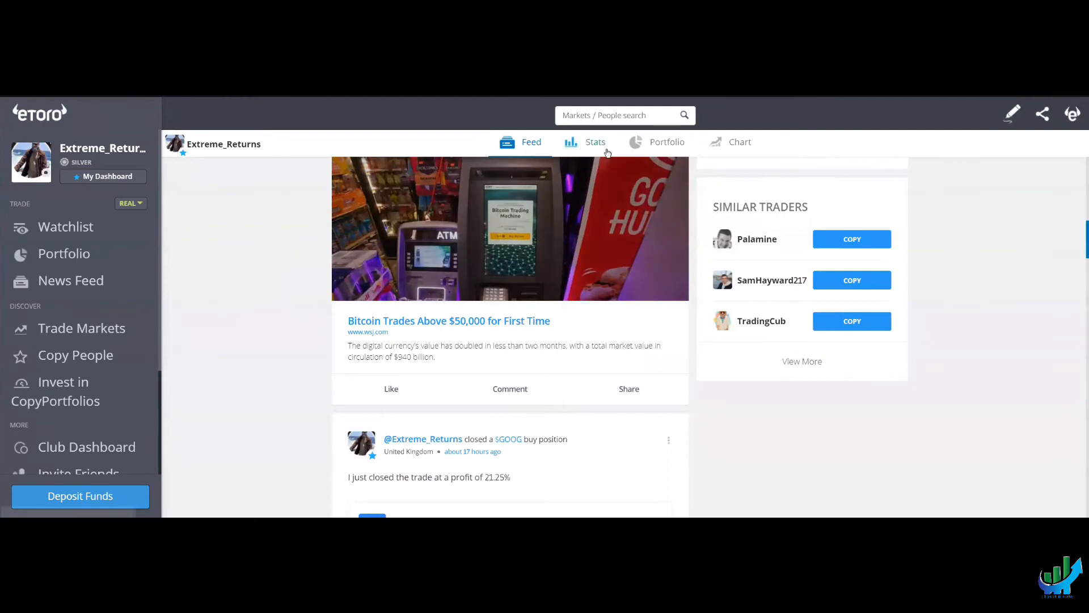
pyautogui.click(666, 142)
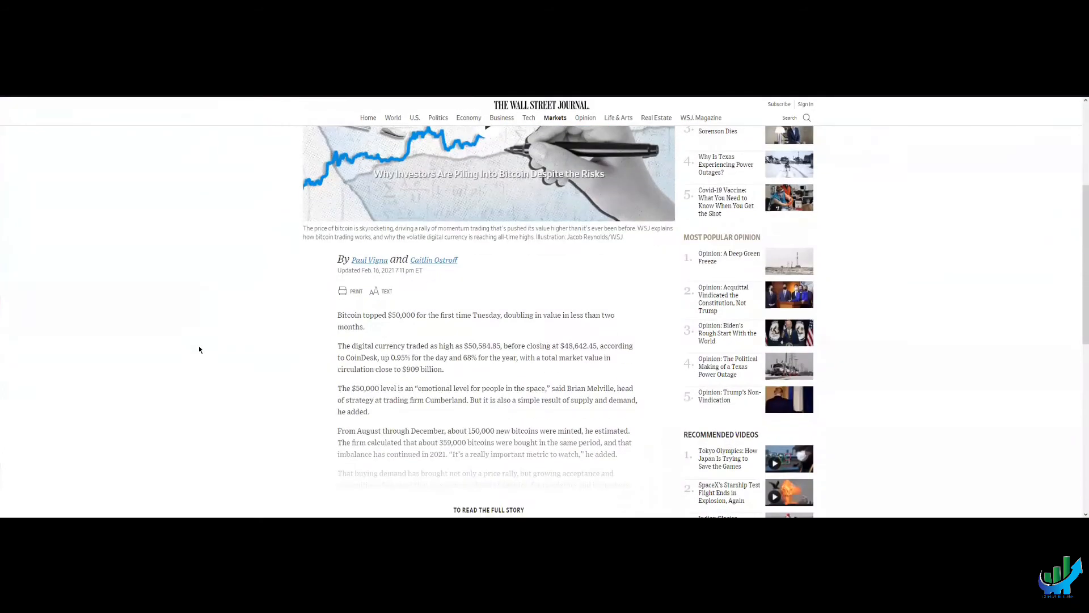
pyautogui.scroll(-3)
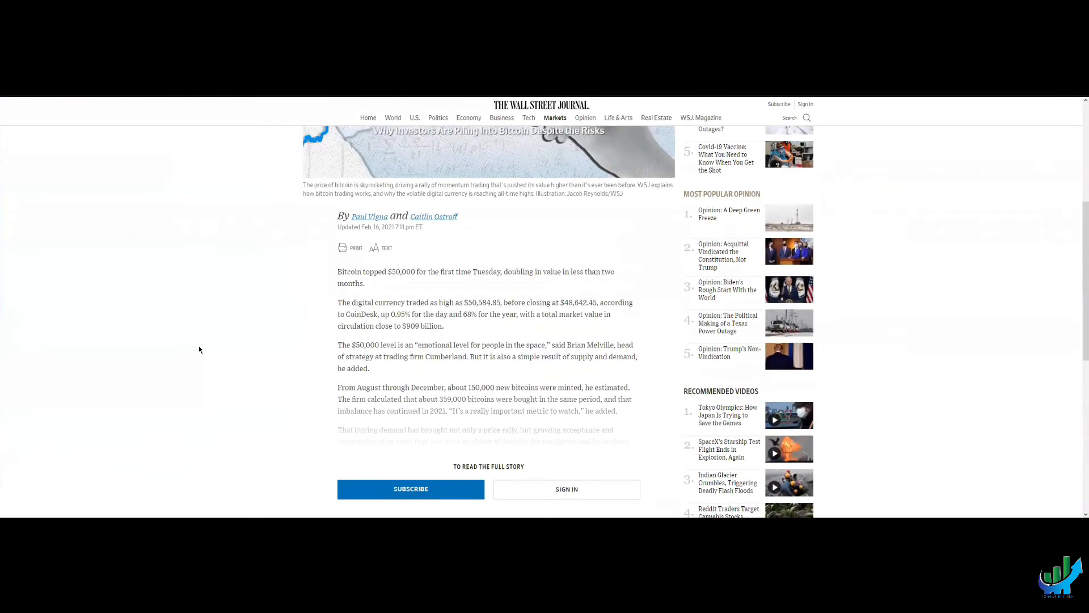
pyautogui.moveTo(252, 300)
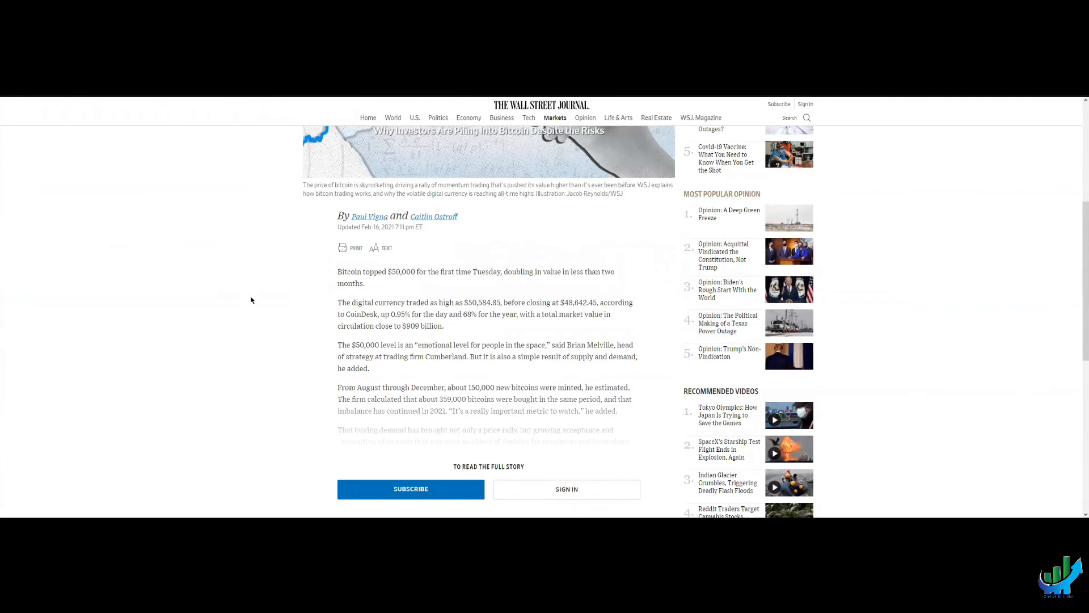
pyautogui.scroll(-3)
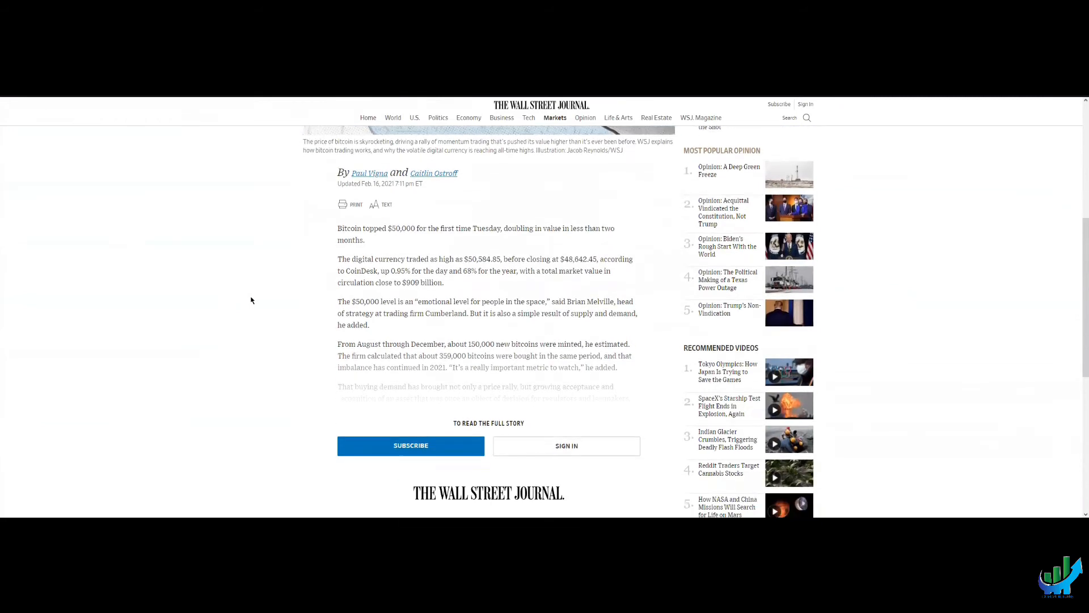
pyautogui.moveTo(448, 291)
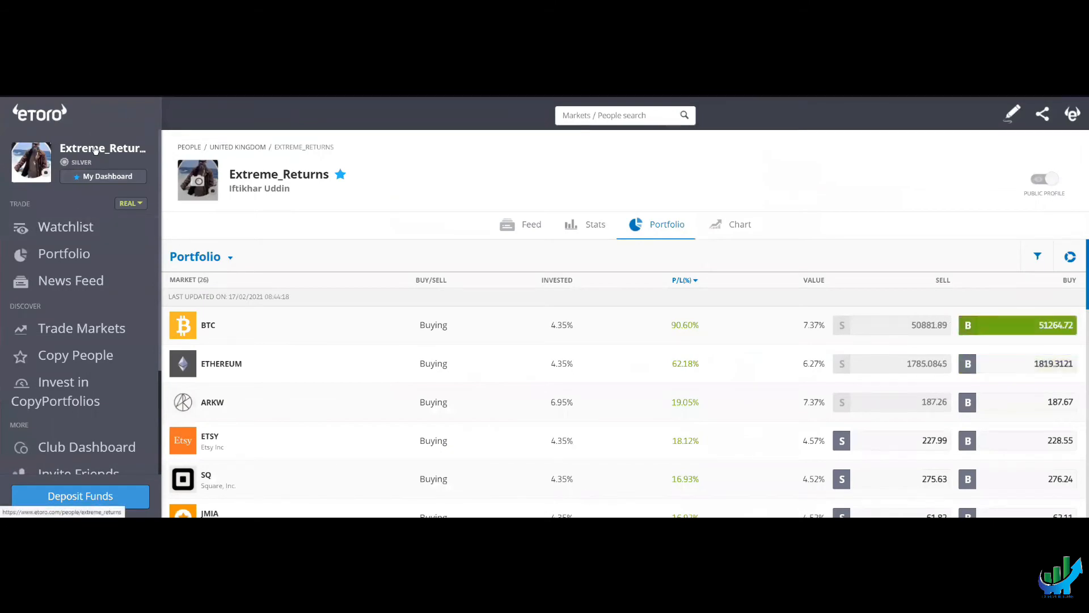
# - View Extreme_Returns' Portfolio holdings such as ETHEREUM, ETSY, SQ and SHOP
pyautogui.click(531, 223)
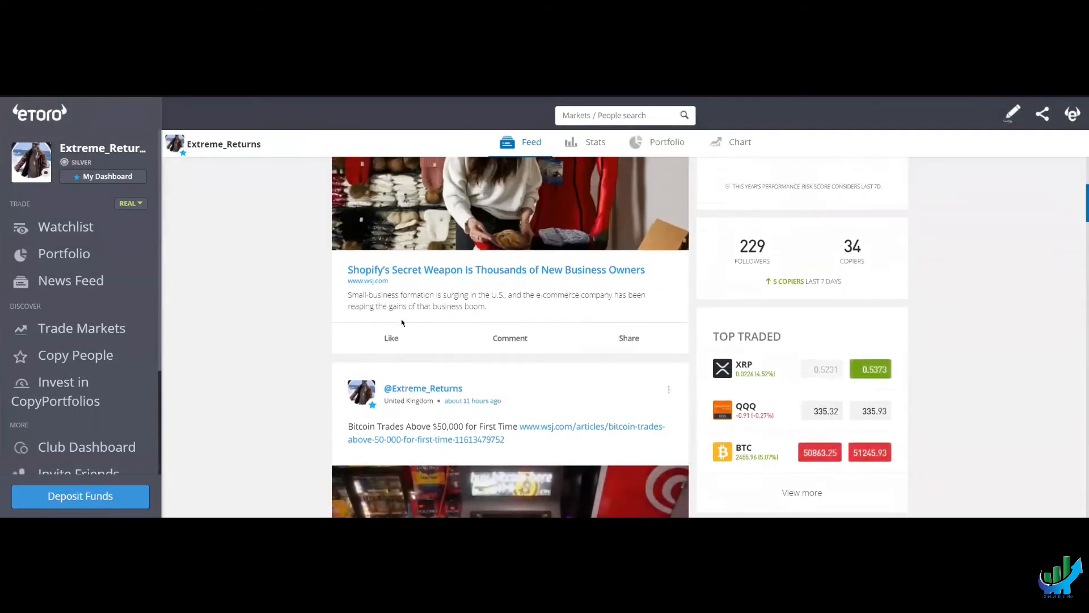
pyautogui.click(496, 270)
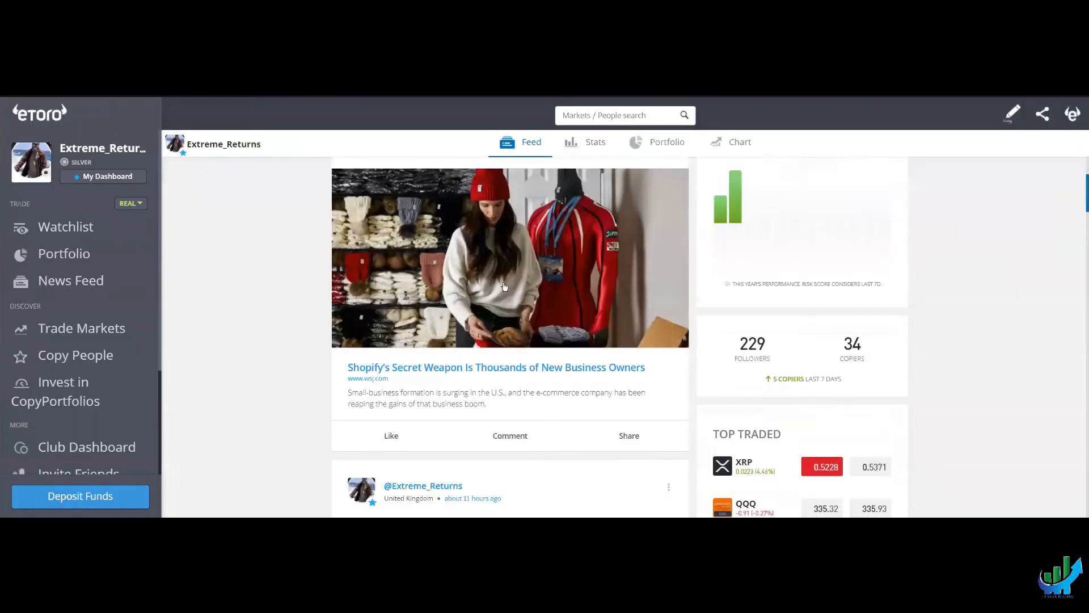
pyautogui.click(657, 142)
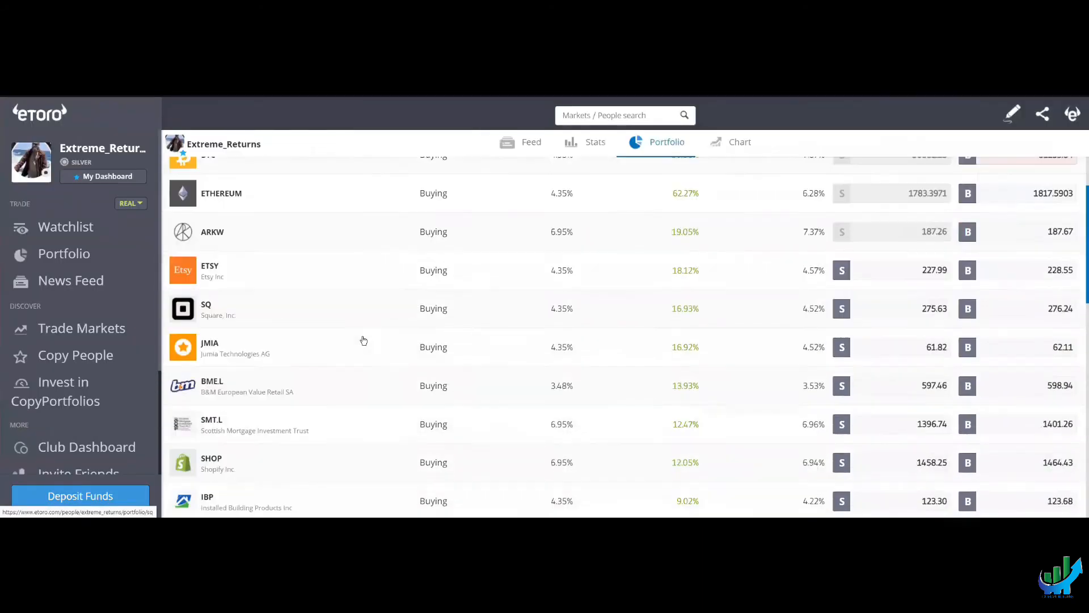
pyautogui.scroll(-3)
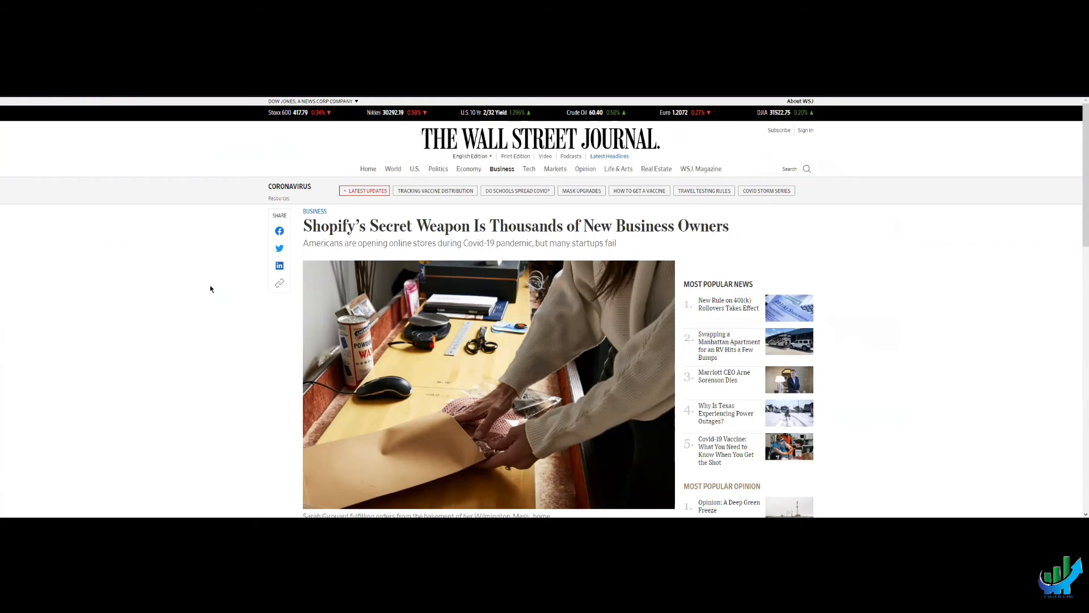
pyautogui.moveTo(217, 334)
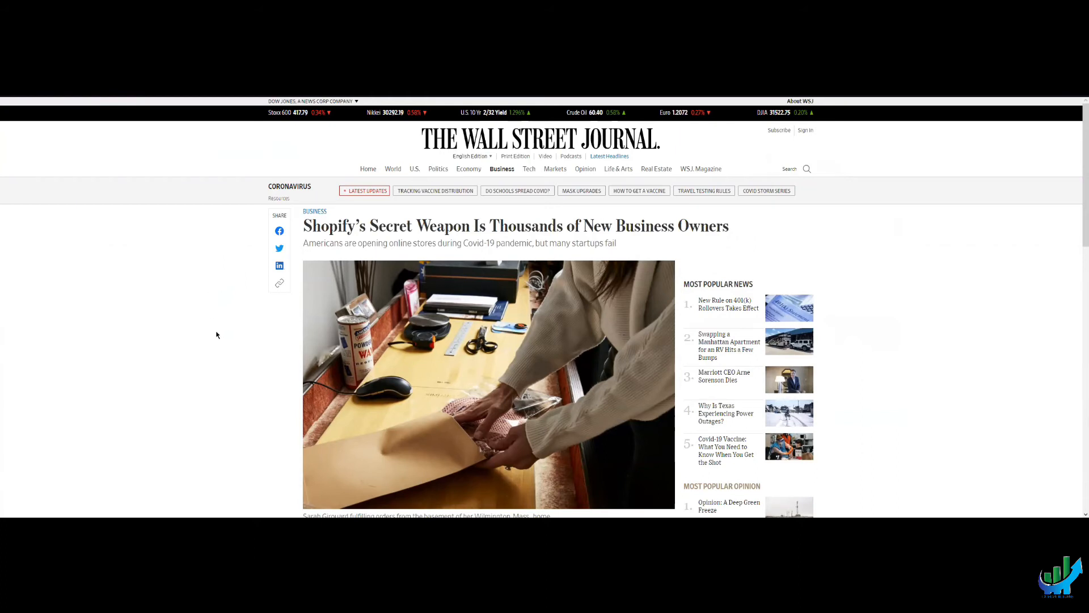
pyautogui.scroll(-3)
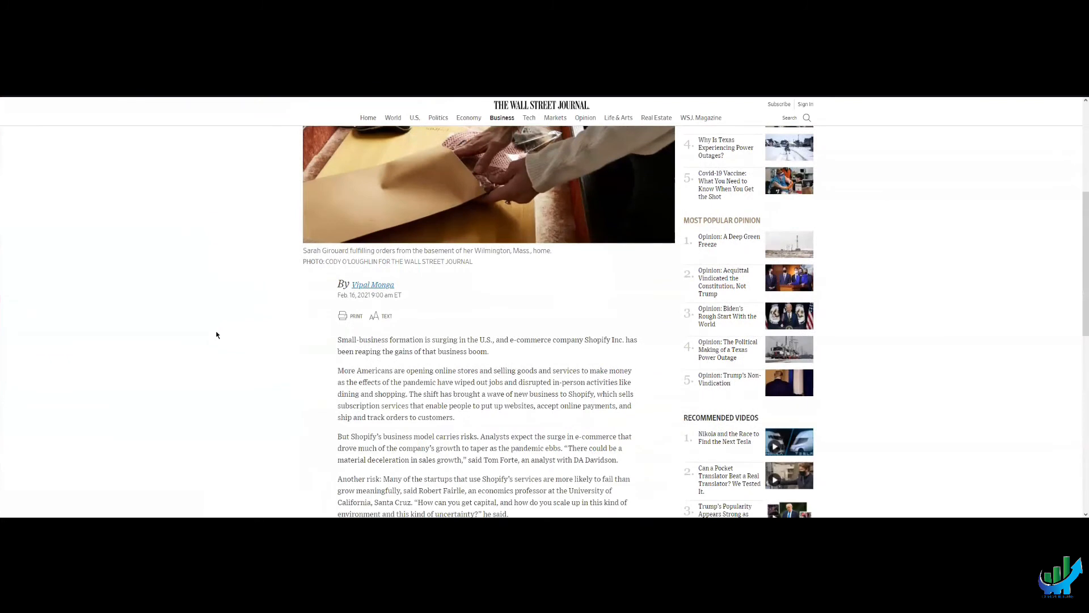
pyautogui.scroll(-3)
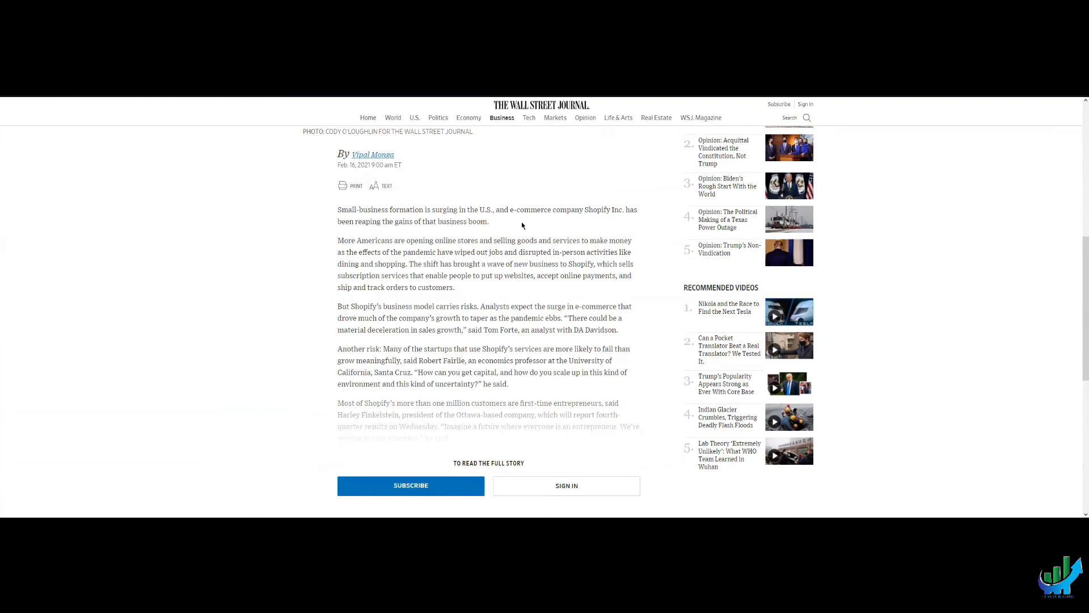
pyautogui.moveTo(556, 223)
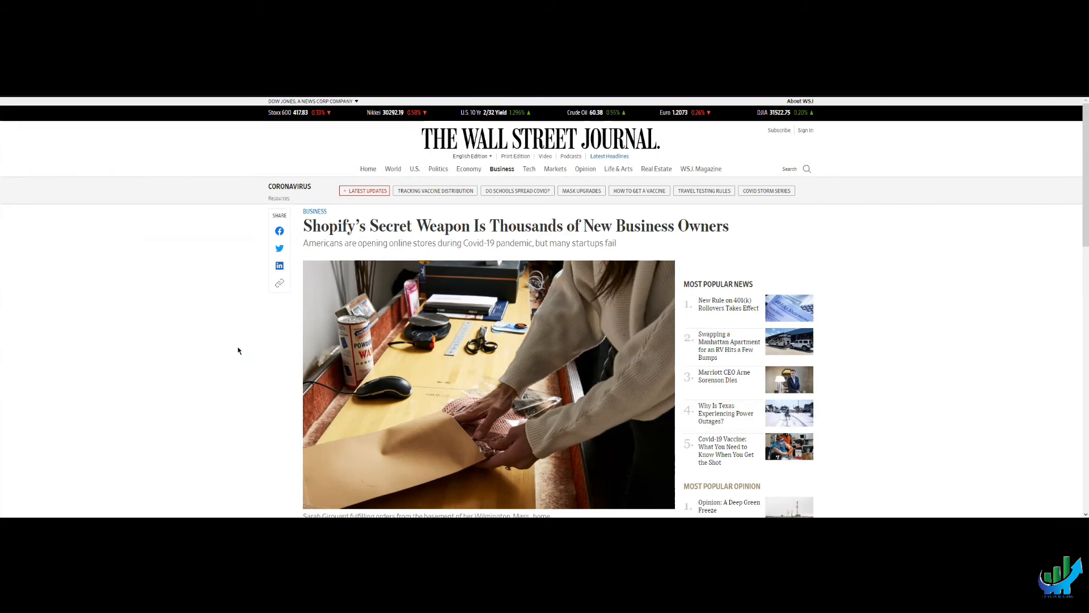
pyautogui.moveTo(238, 350)
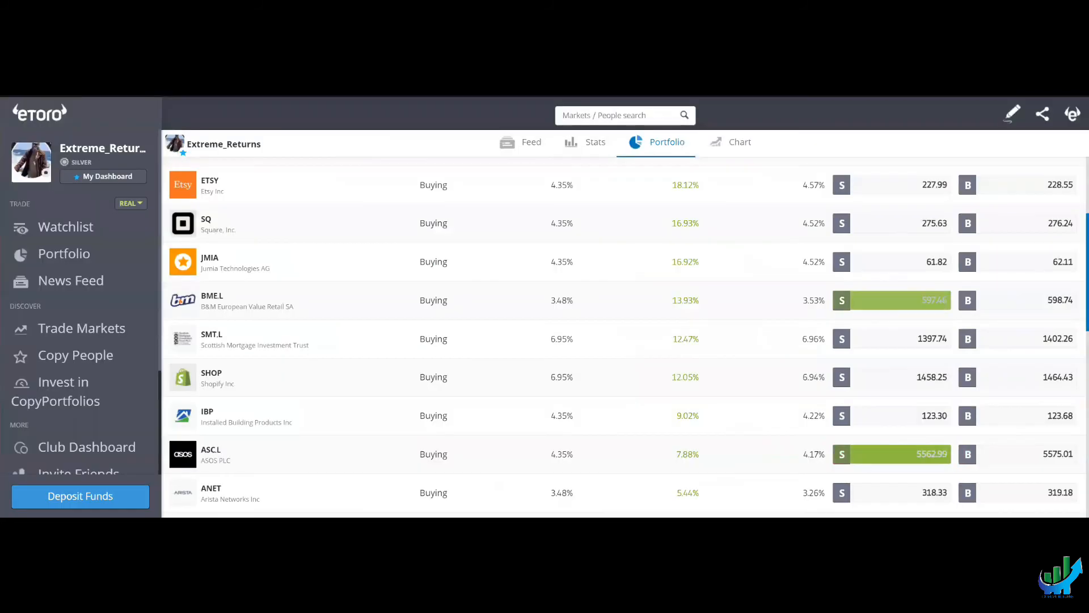
# - Return to the Extreme_Returns feed and start a Markets / People search
pyautogui.click(521, 142)
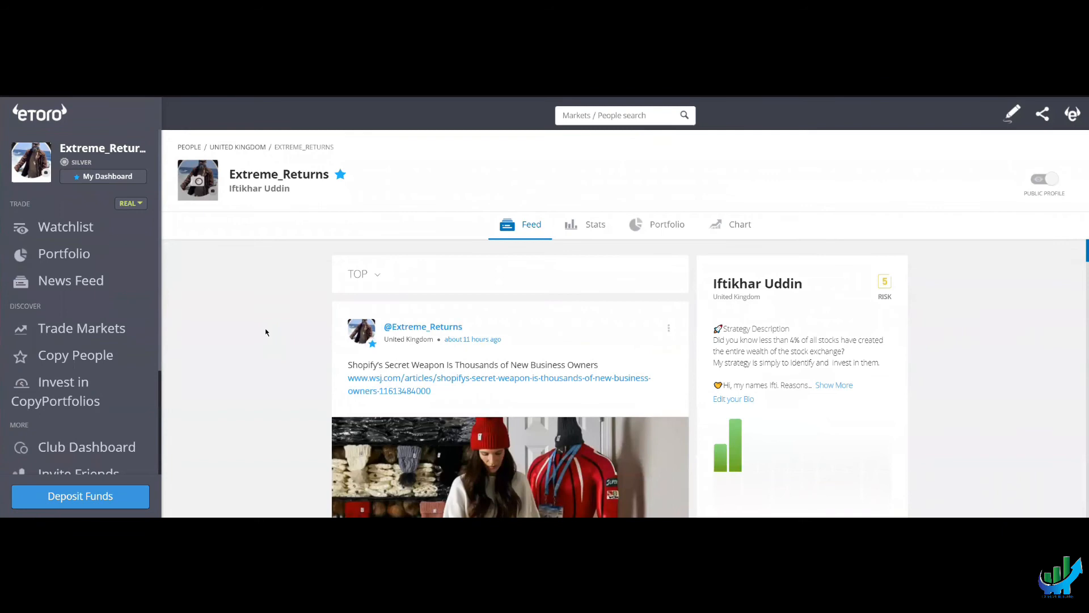
pyautogui.moveTo(225, 190)
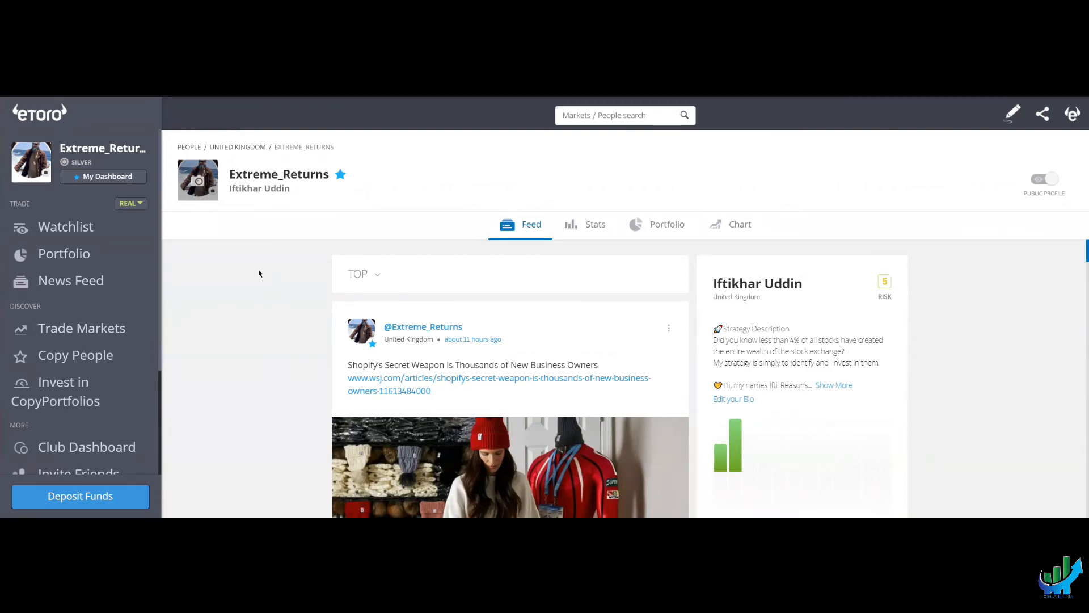
pyautogui.click(624, 116)
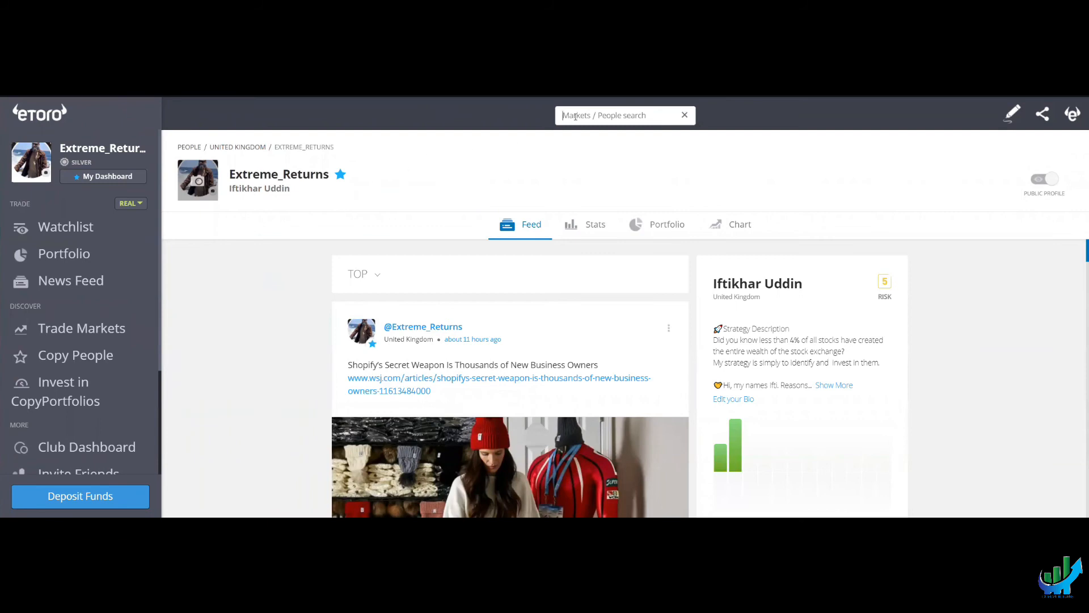
# - Search 'asian', open the Asian_Tigers profile and expand its full strategy bio
pyautogui.write('asian')
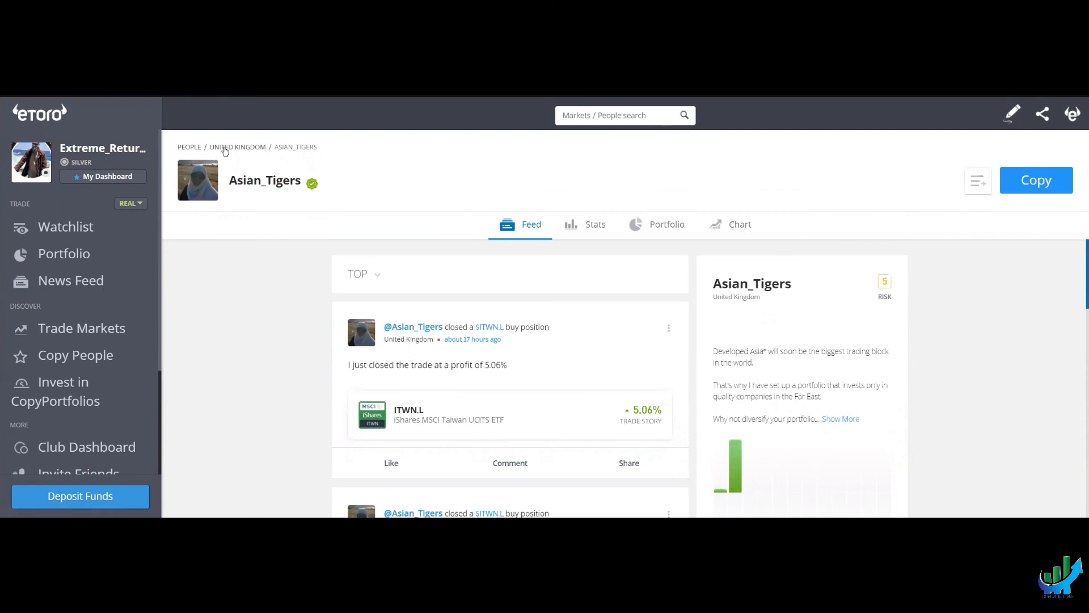
pyautogui.moveTo(271, 197)
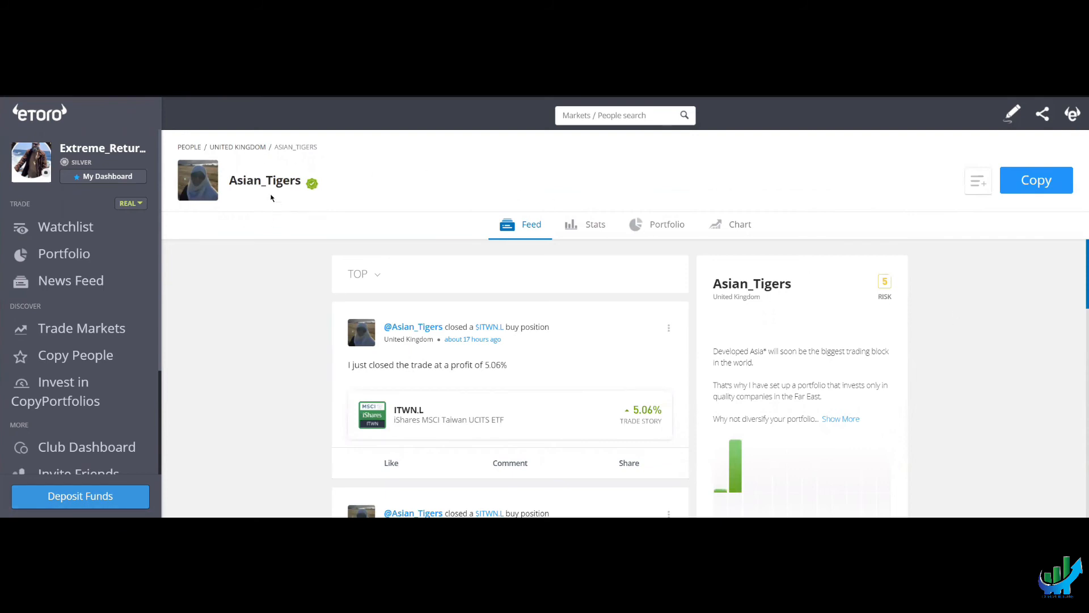
pyautogui.click(839, 419)
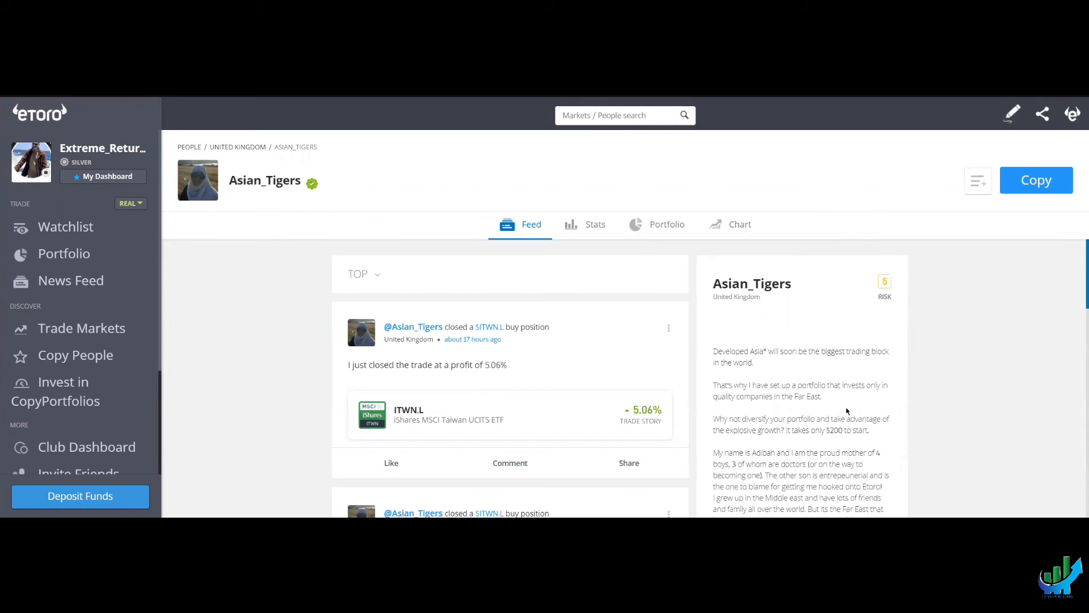
pyautogui.scroll(-3)
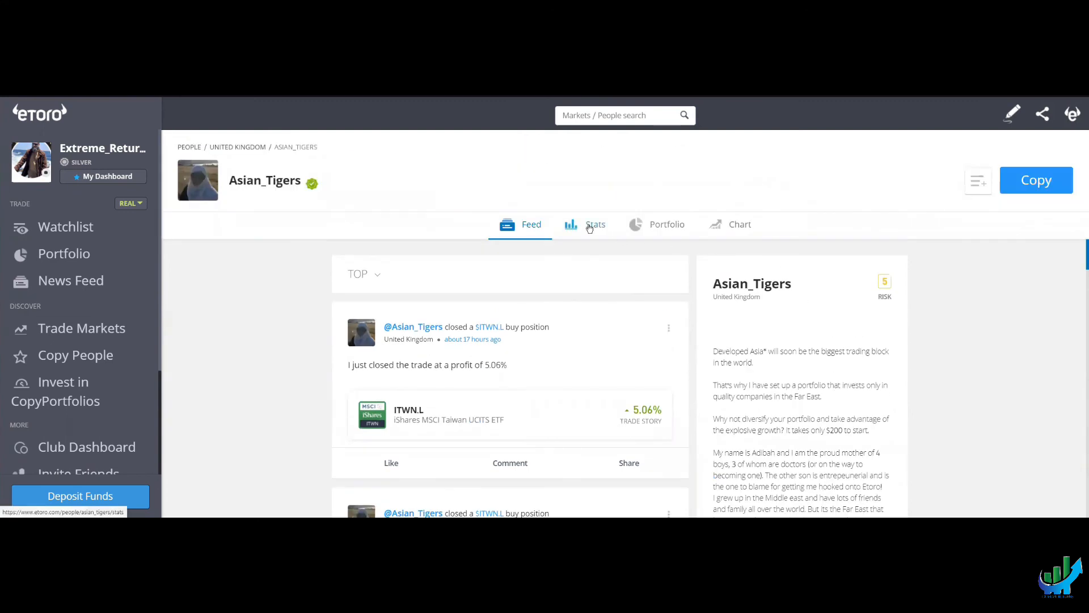
# - Review Asian_Tigers' stats and risk score, then view its 12-market portfolio led by SE
pyautogui.click(596, 223)
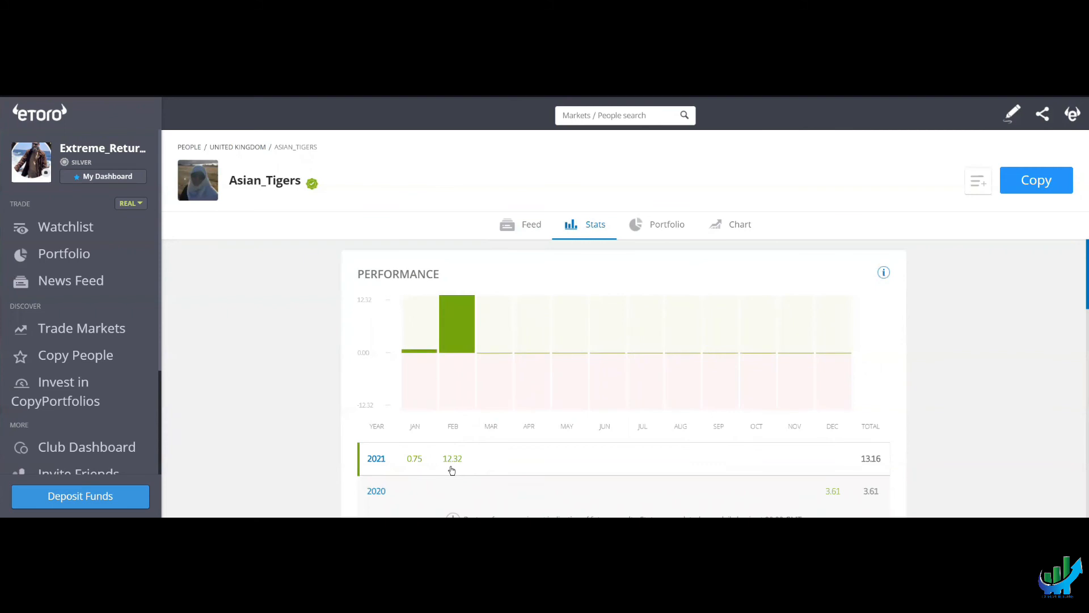
pyautogui.scroll(-3)
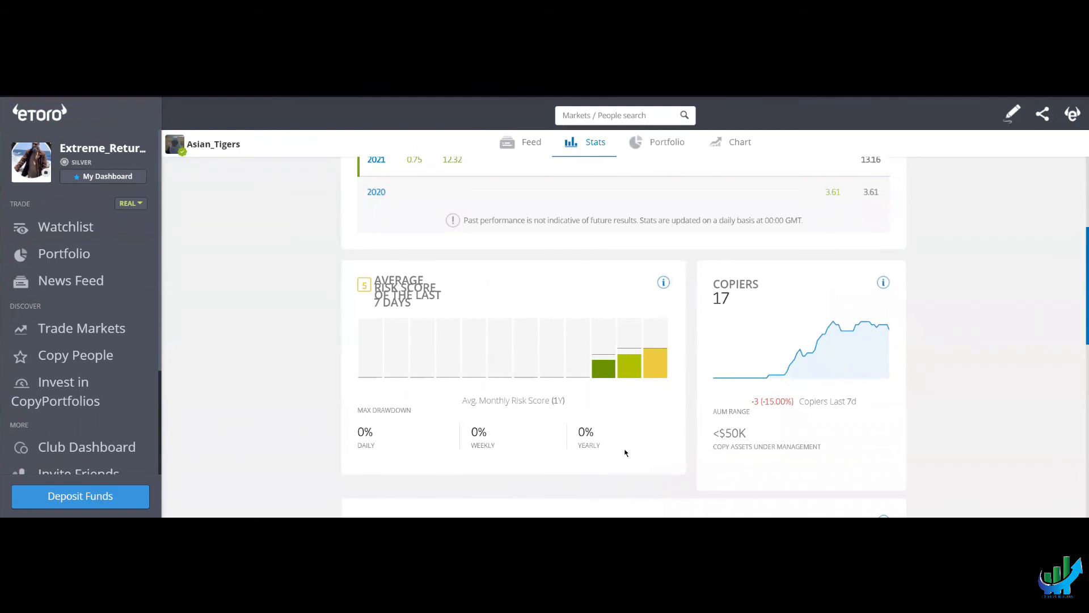
pyautogui.moveTo(603, 450)
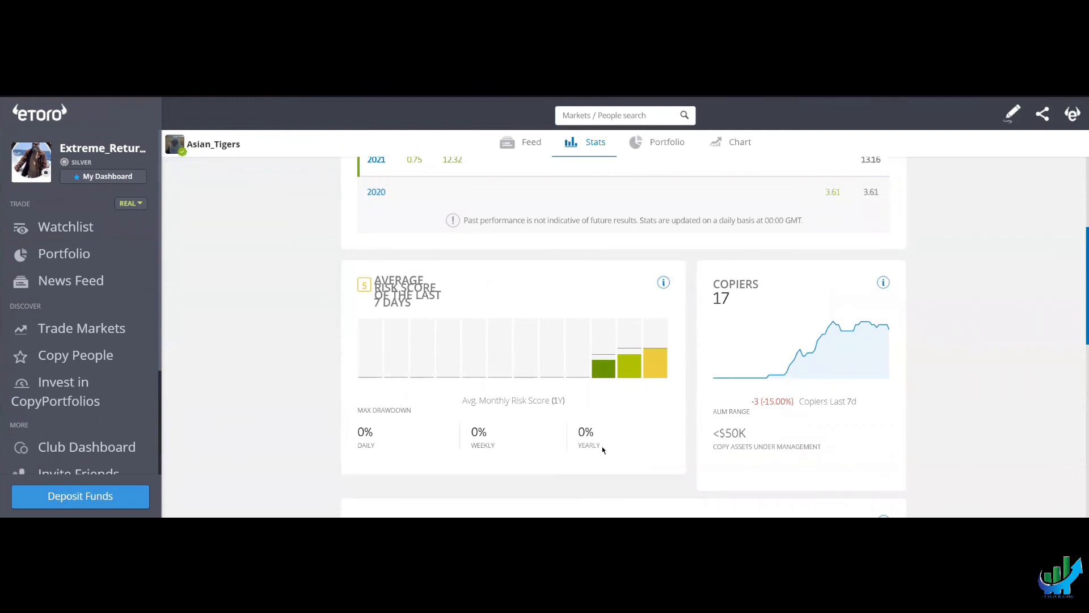
pyautogui.click(666, 142)
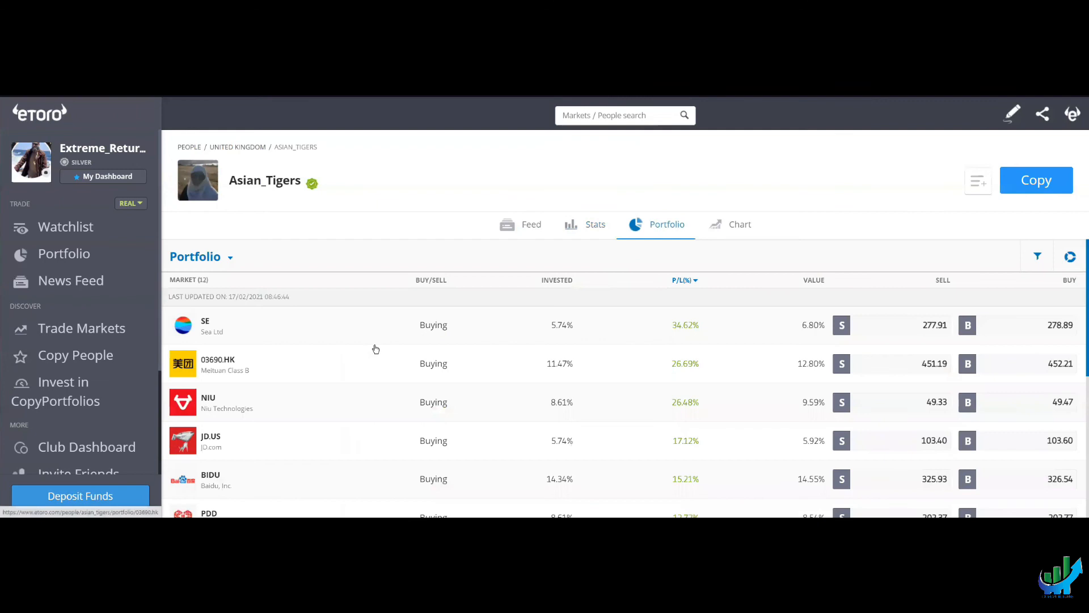
pyautogui.moveTo(646, 343)
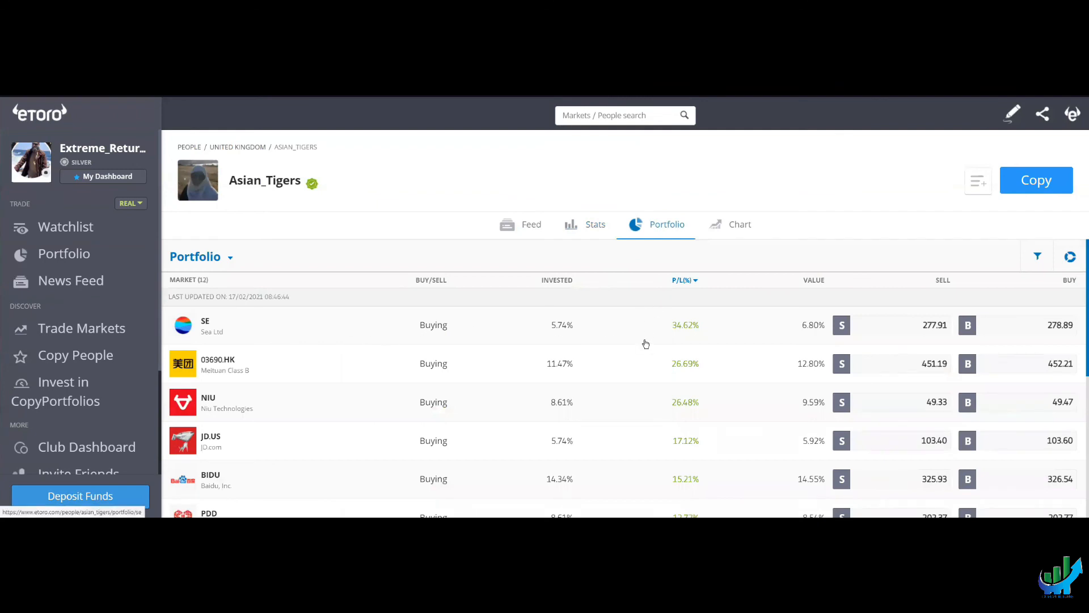
pyautogui.moveTo(315, 407)
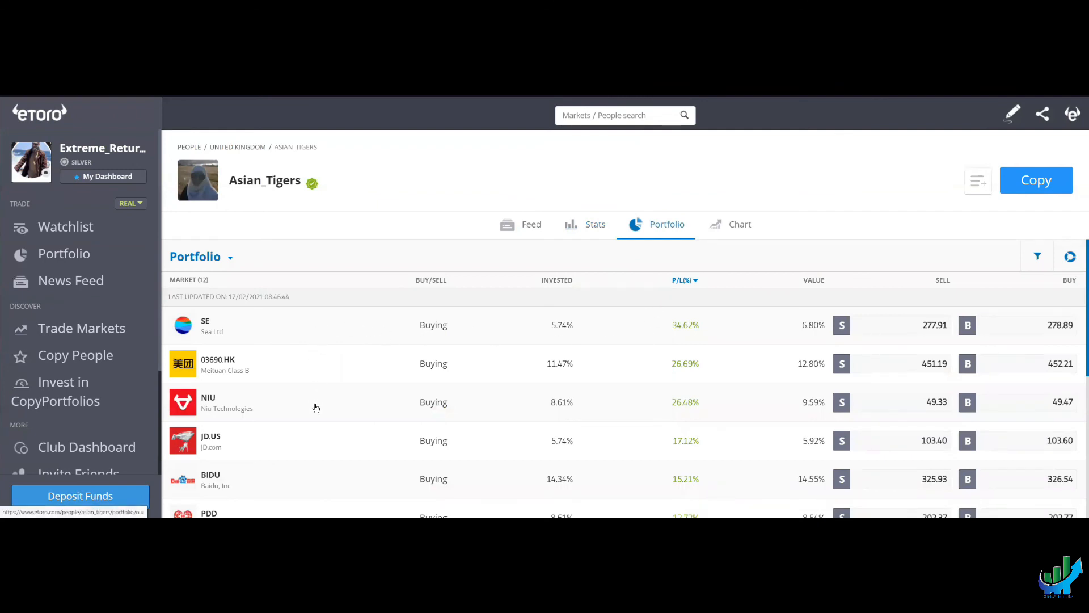
pyautogui.scroll(-3)
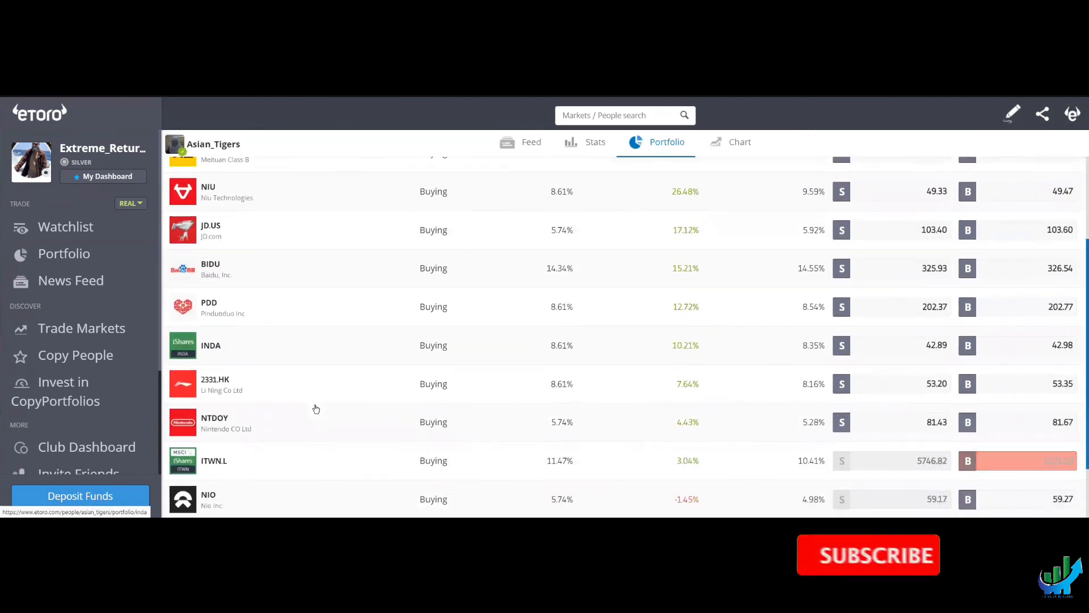